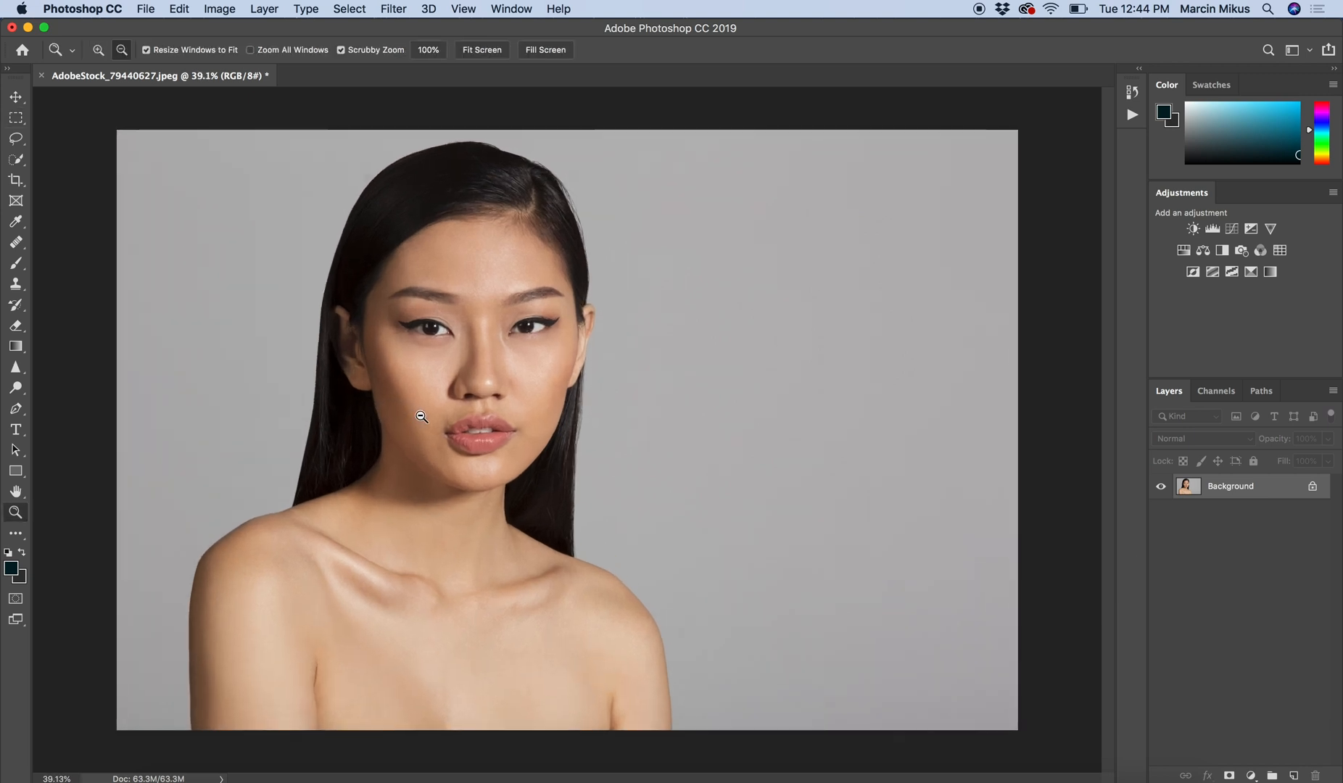
# Step: Switch to the Rectangular Marquee tool before duplicating the Background layer
pyautogui.click(15, 120)
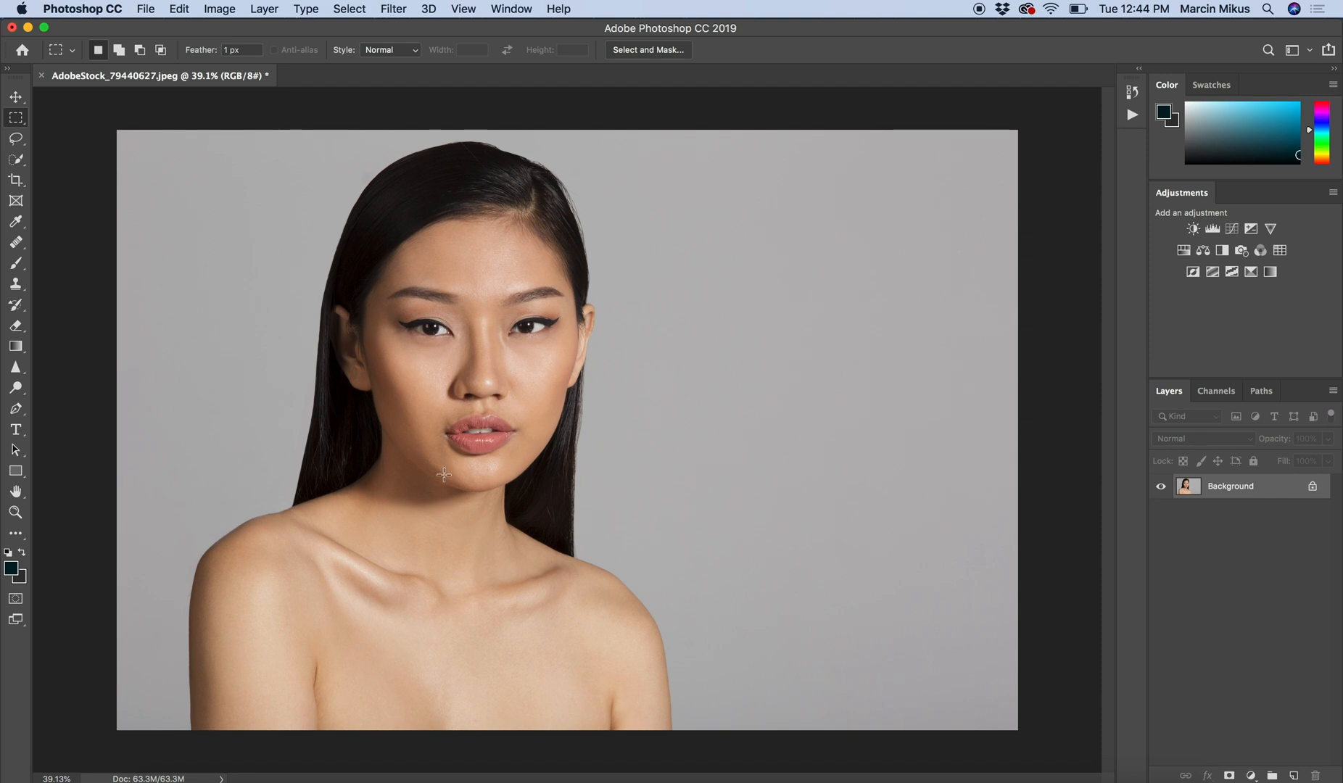
pyautogui.moveTo(489, 526)
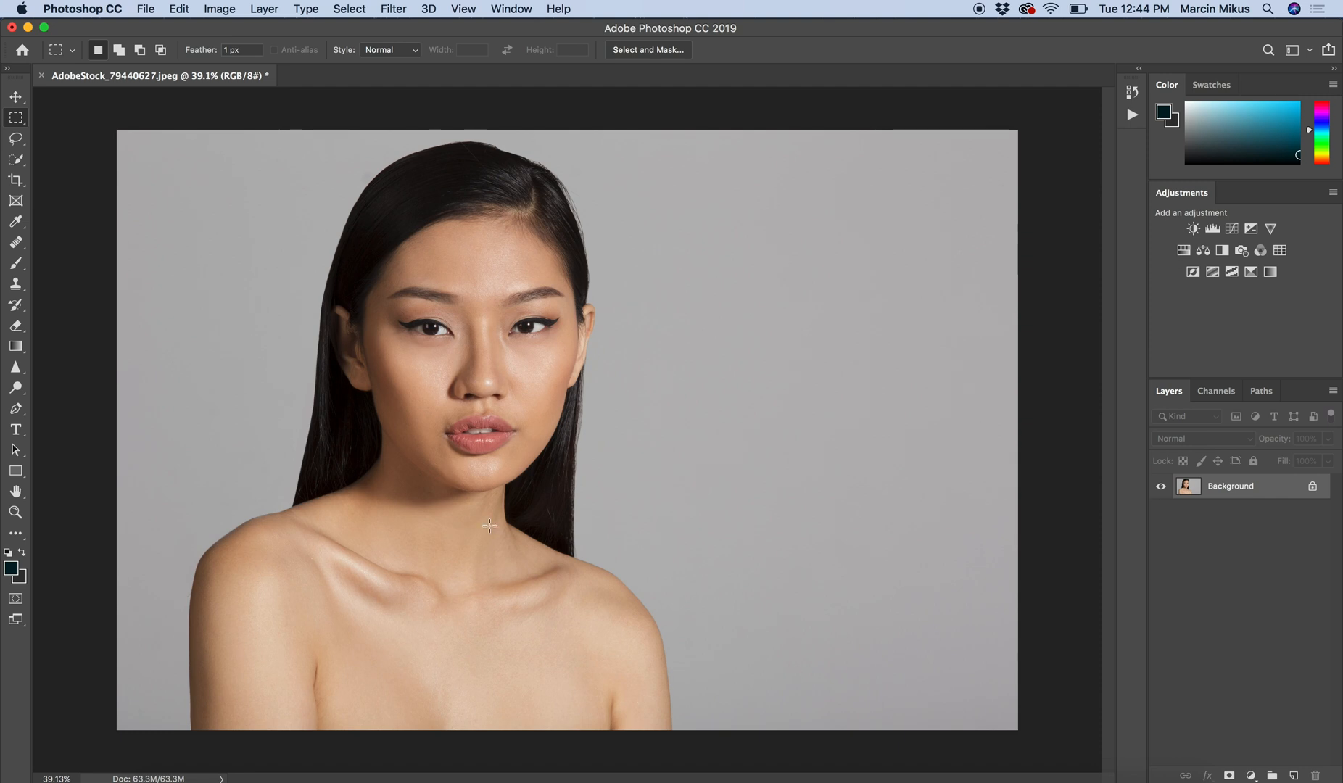
pyautogui.moveTo(490, 531)
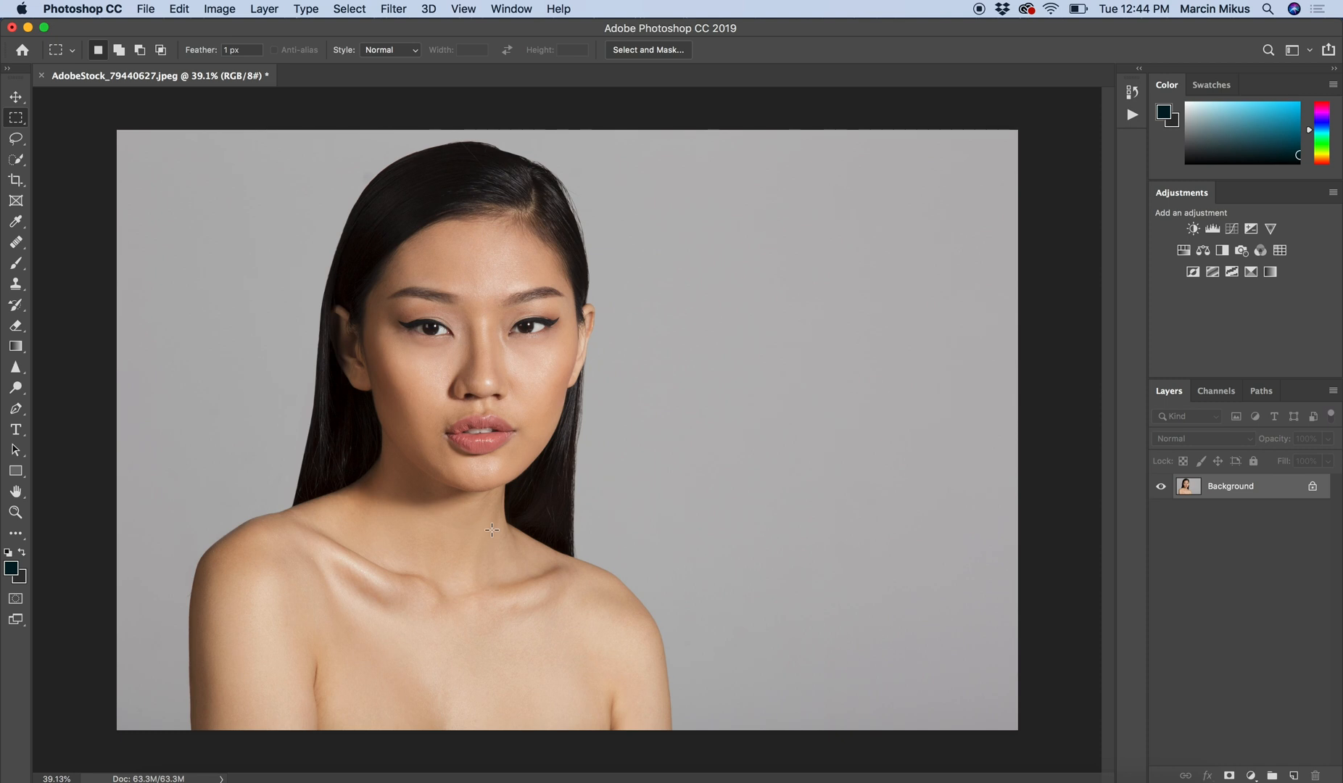
pyautogui.moveTo(461, 447)
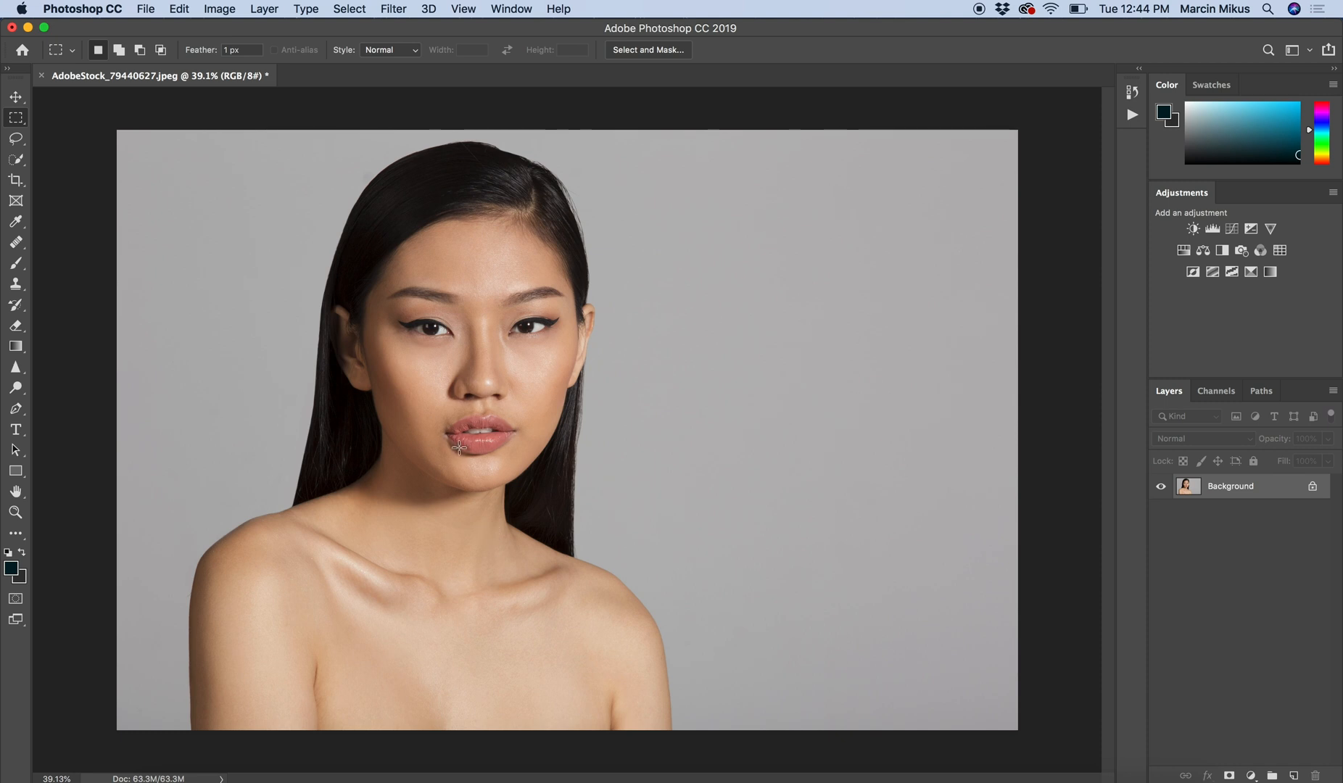
pyautogui.moveTo(498, 459)
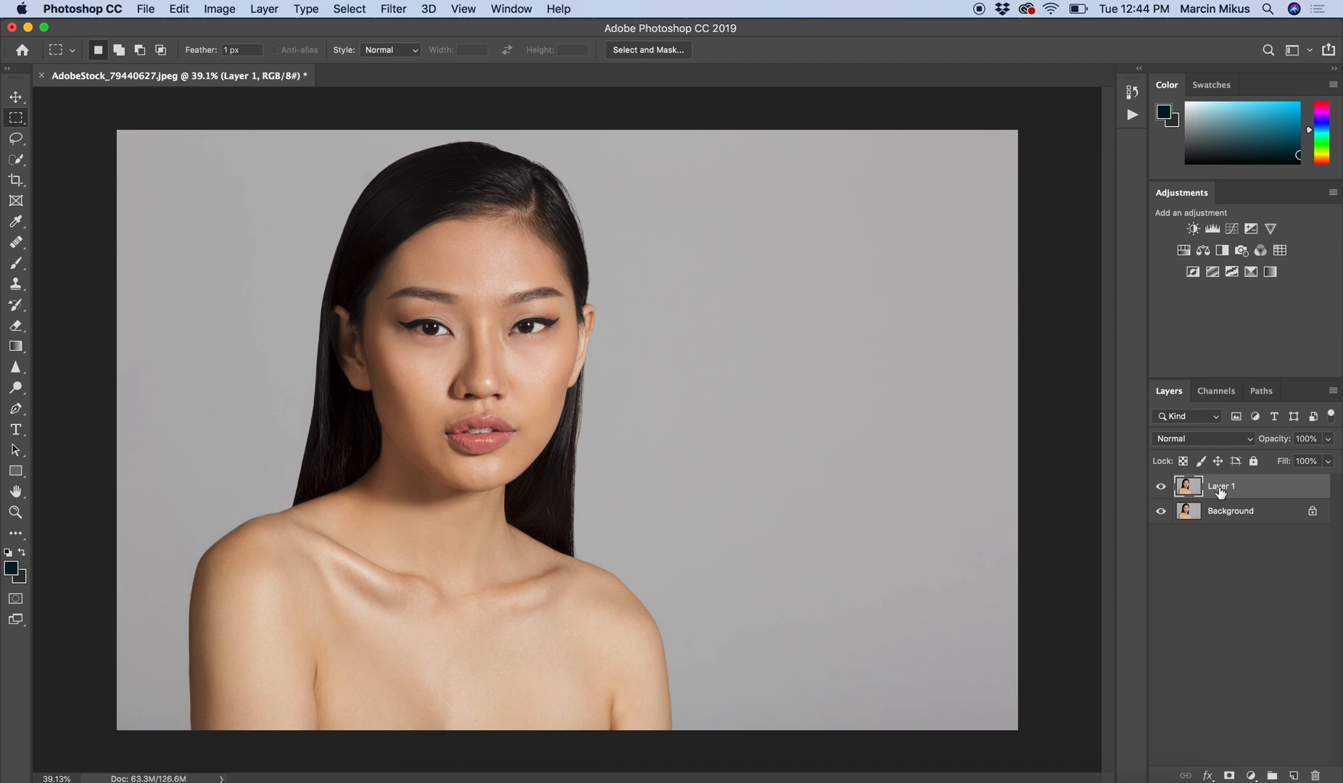
# Step: Rename the copied Layer 1 to 'working layer'
pyautogui.doubleClick(1221, 486)
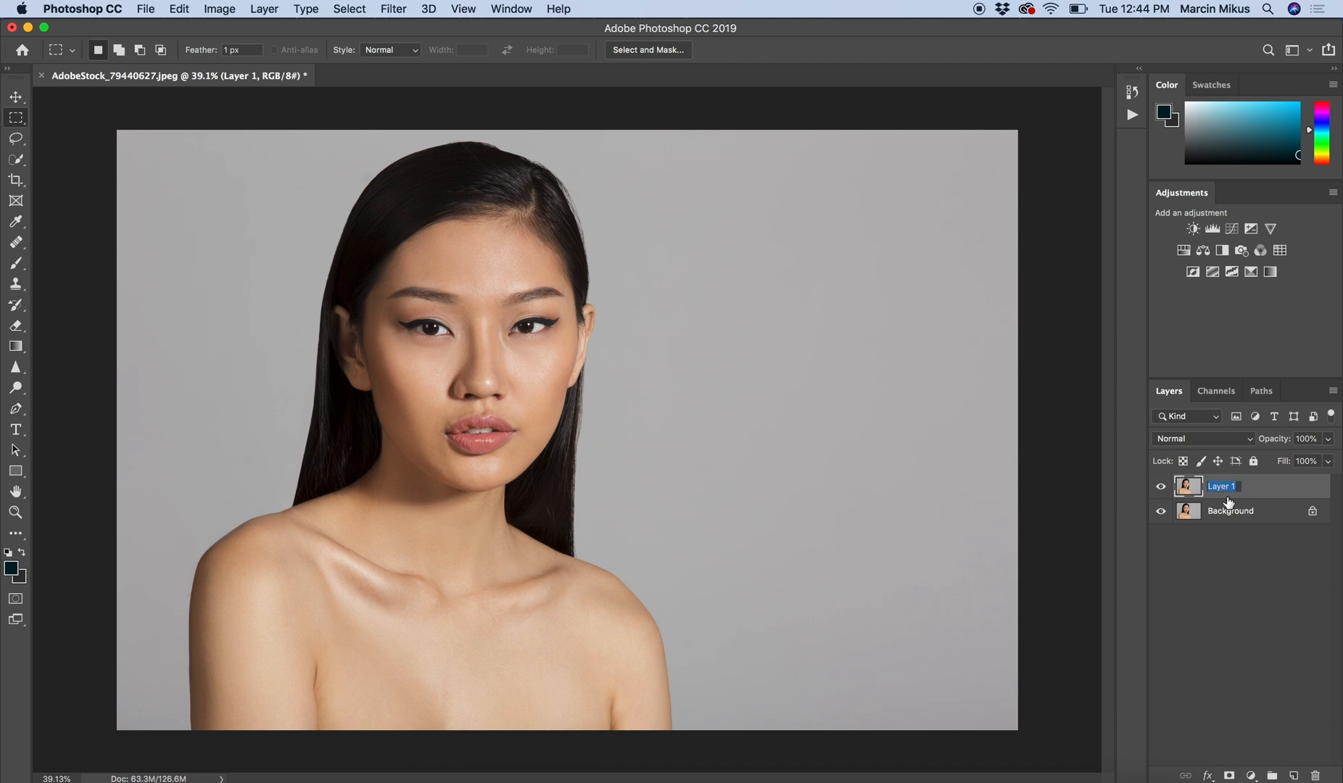
pyautogui.write('working l')
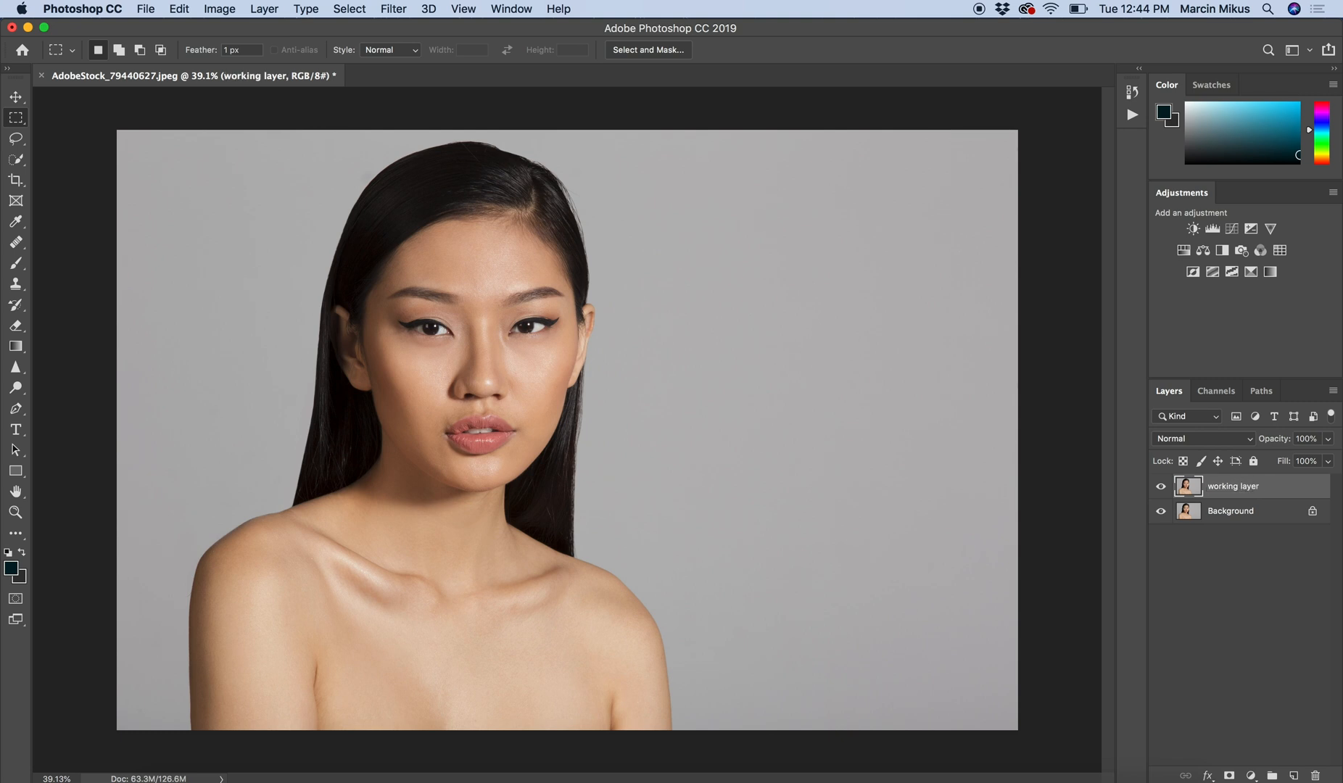
pyautogui.moveTo(111, 314)
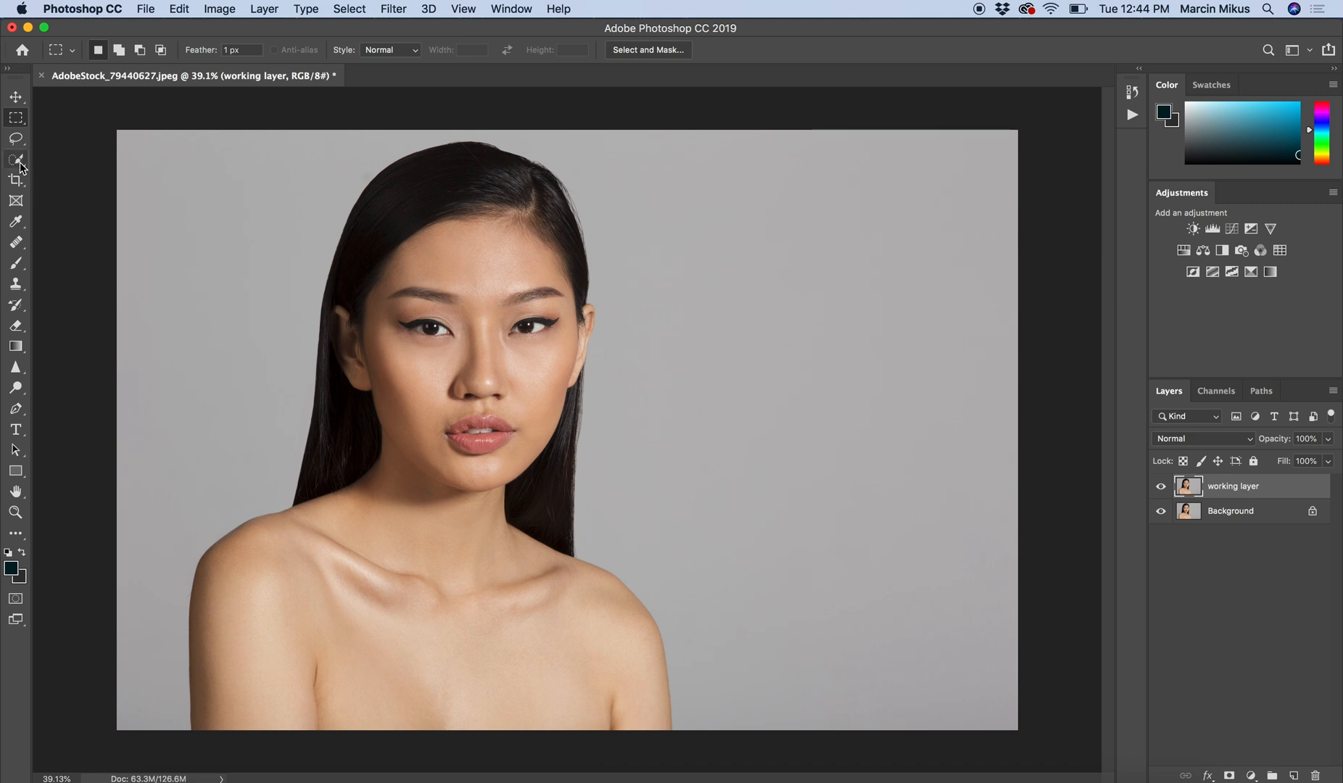
# Step: Use the Quick Selection tool to select the woman, adding the hair edge to the selection
pyautogui.click(16, 161)
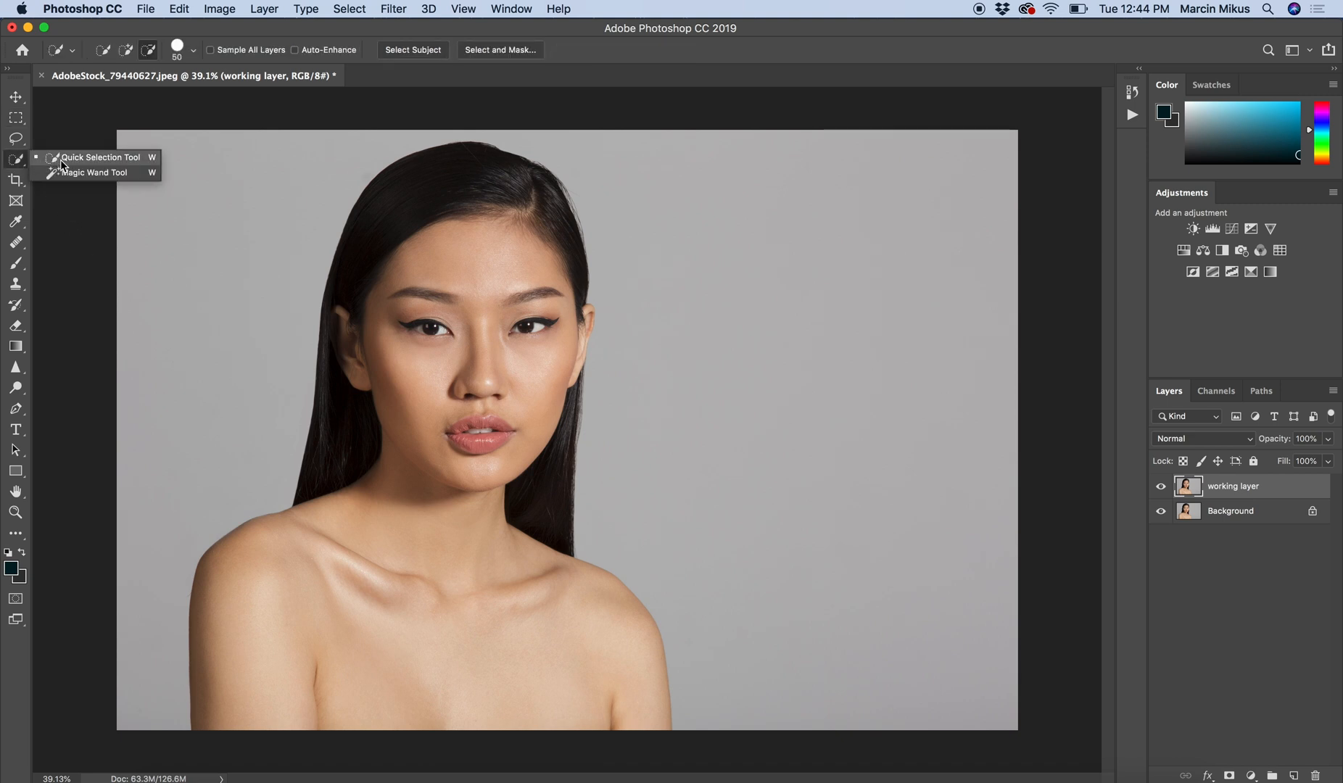
pyautogui.click(94, 158)
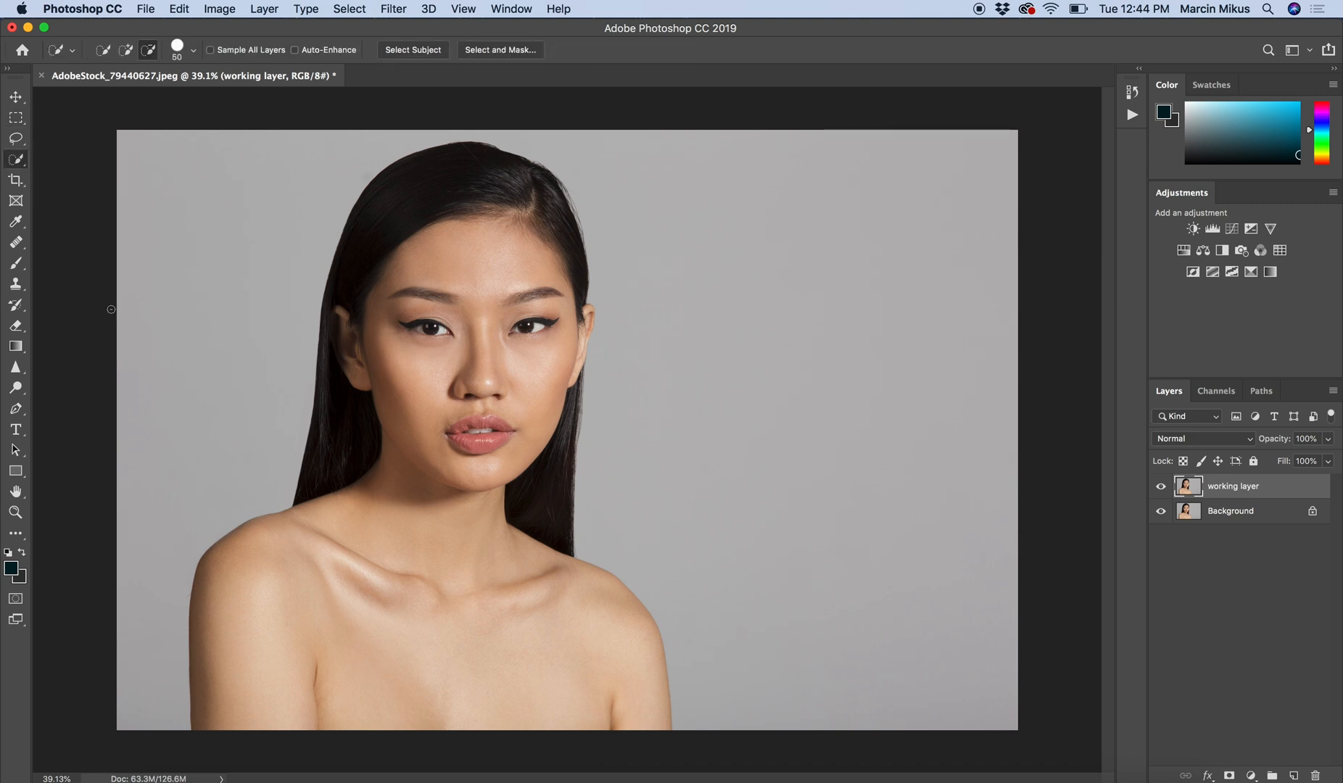
pyautogui.moveTo(128, 351)
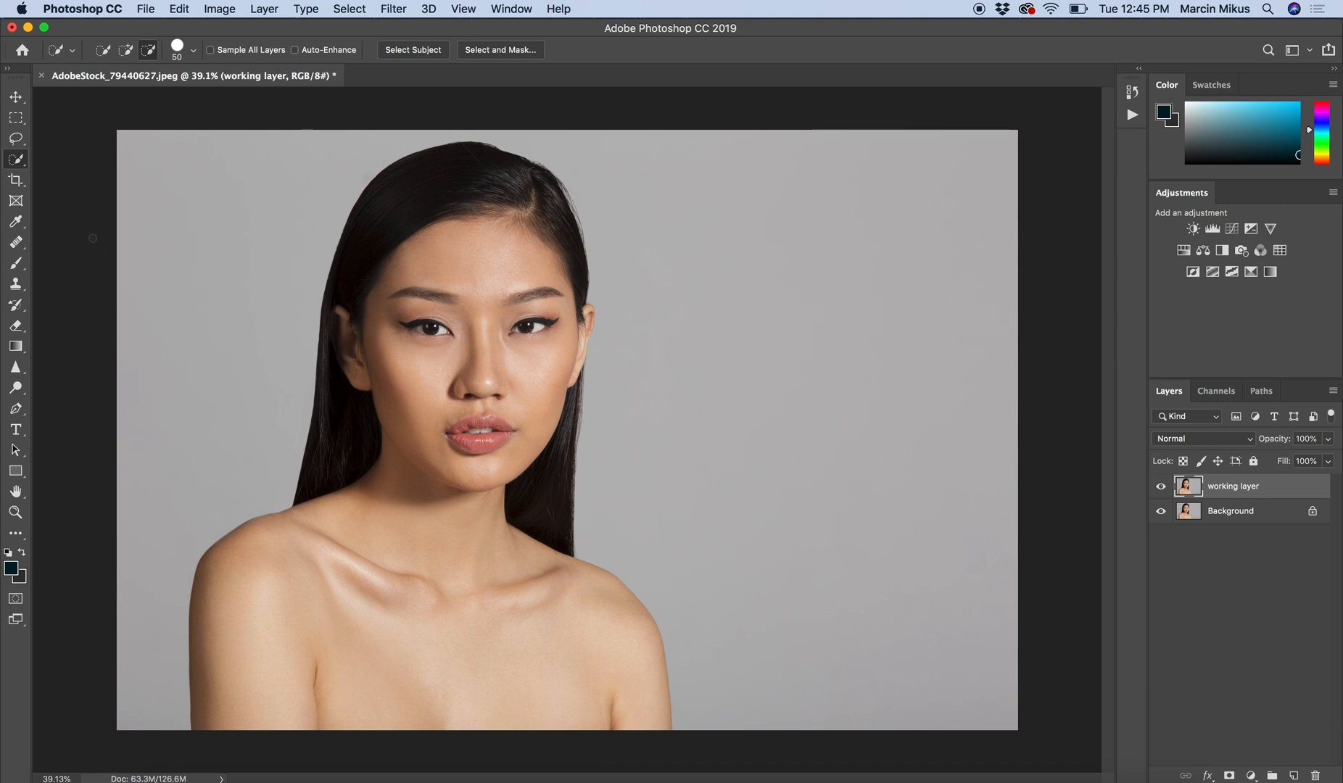
pyautogui.moveTo(415, 198)
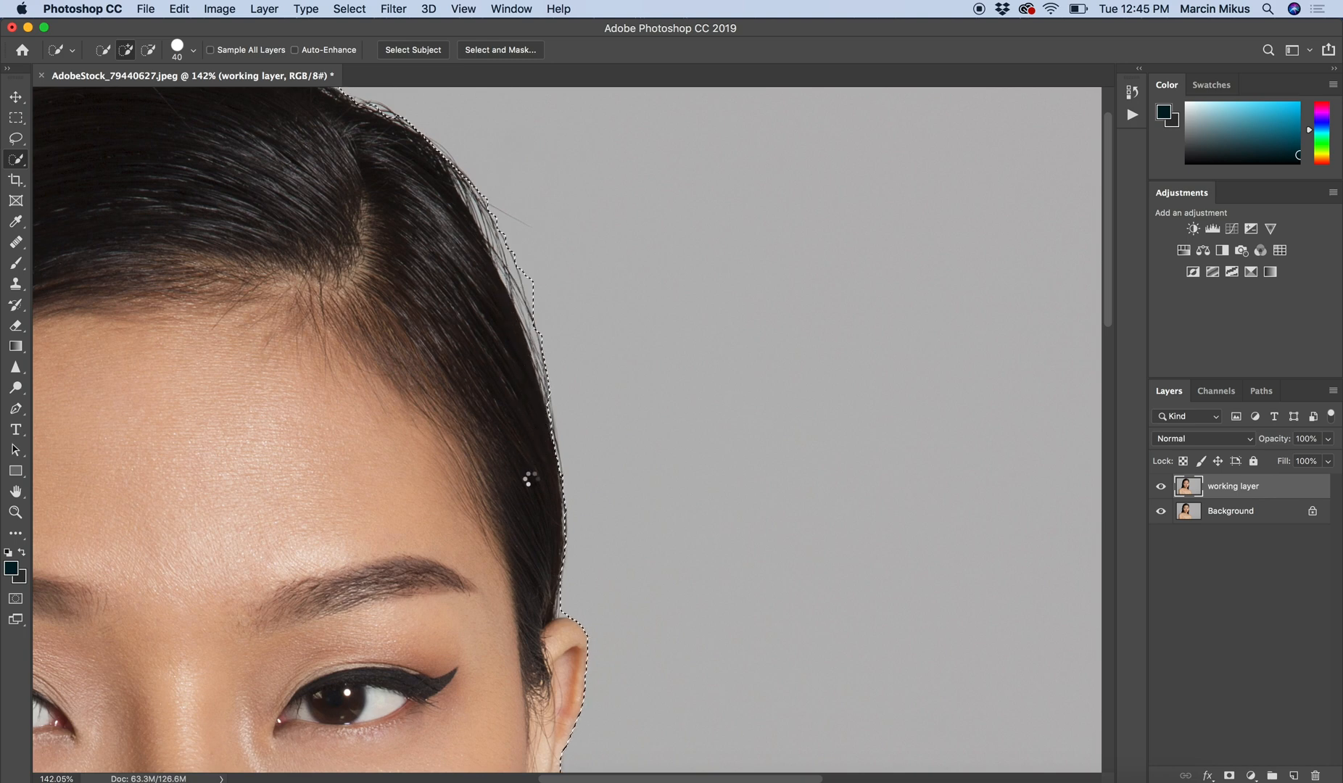
pyautogui.click(14, 514)
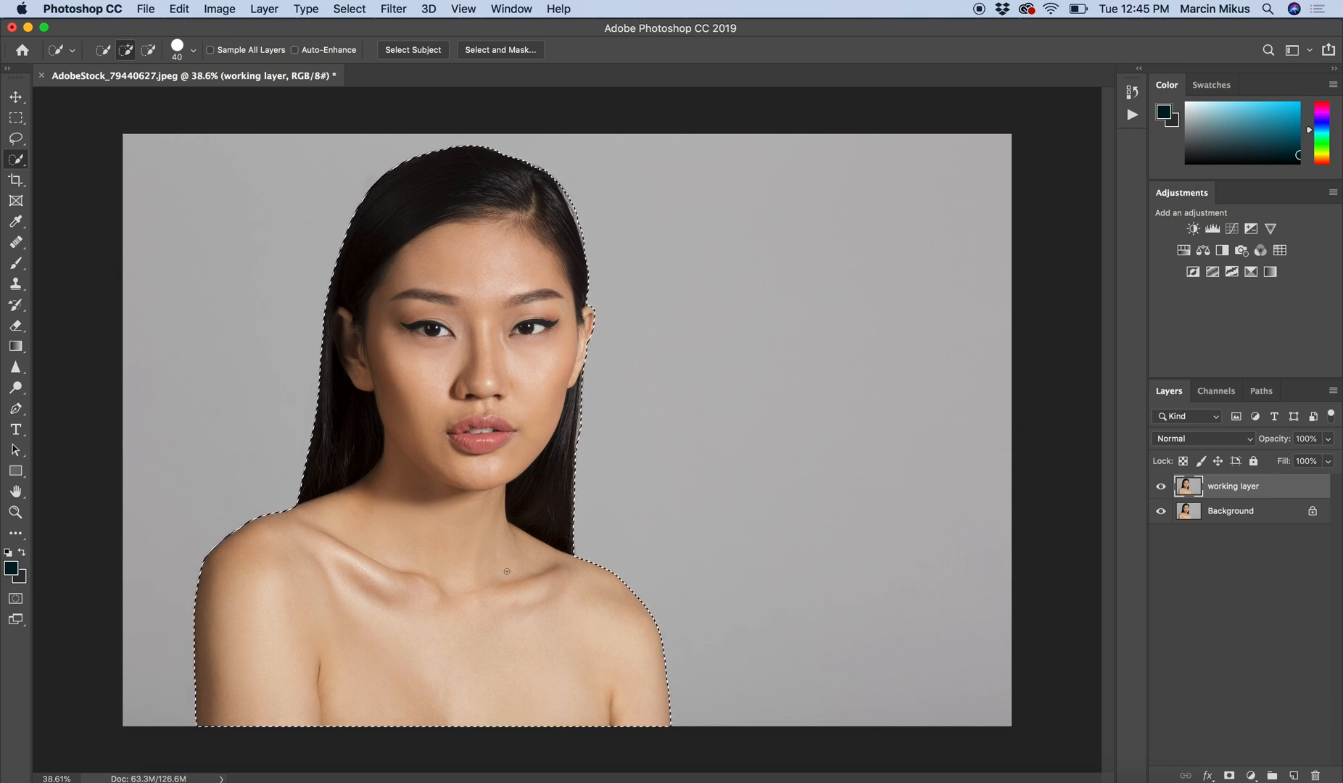
pyautogui.moveTo(1179, 502)
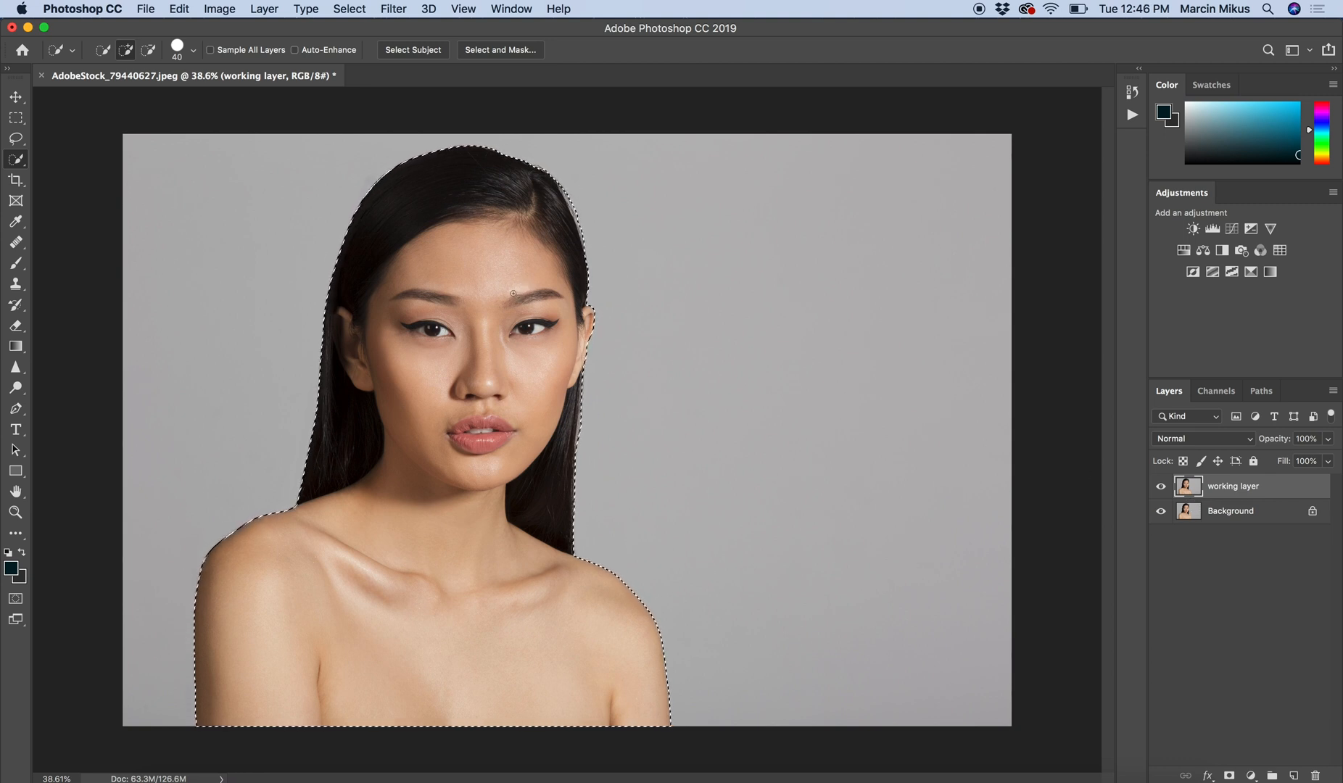
pyautogui.moveTo(1222, 490)
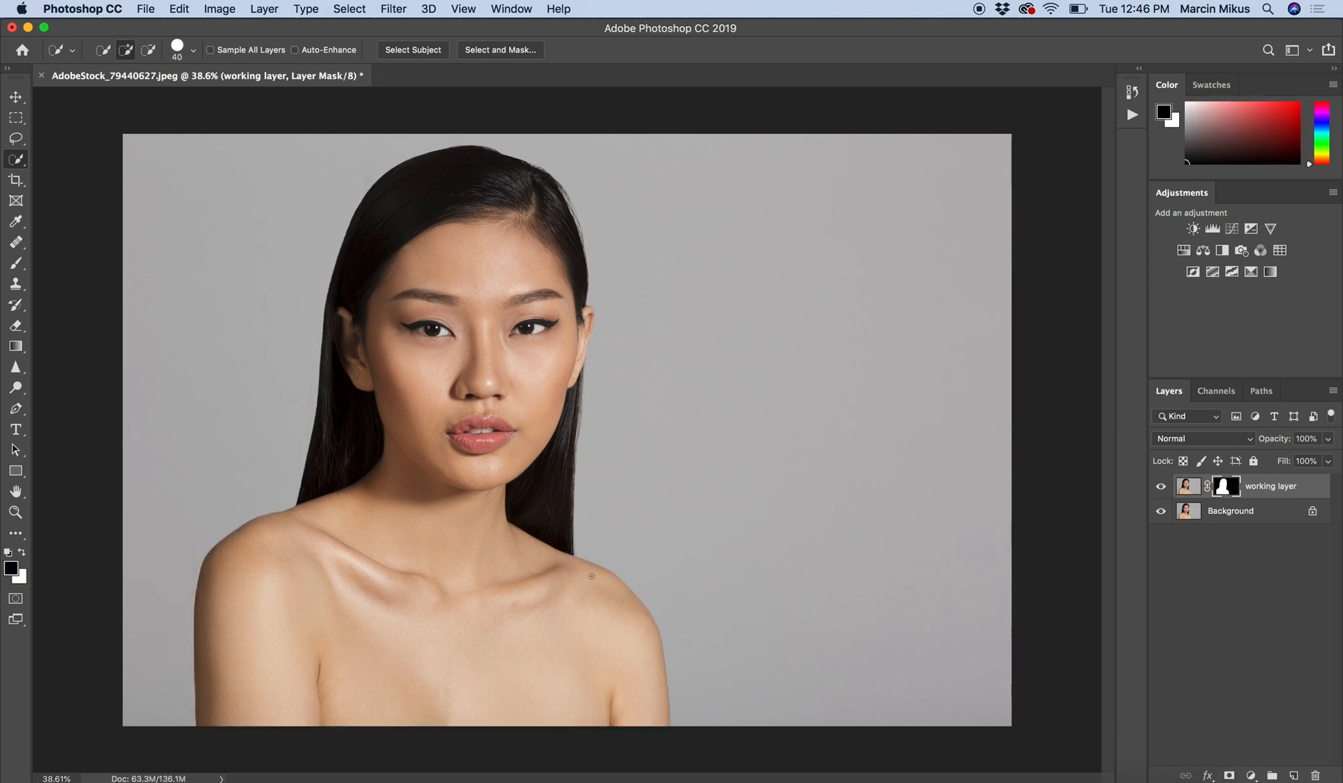
pyautogui.moveTo(908, 468)
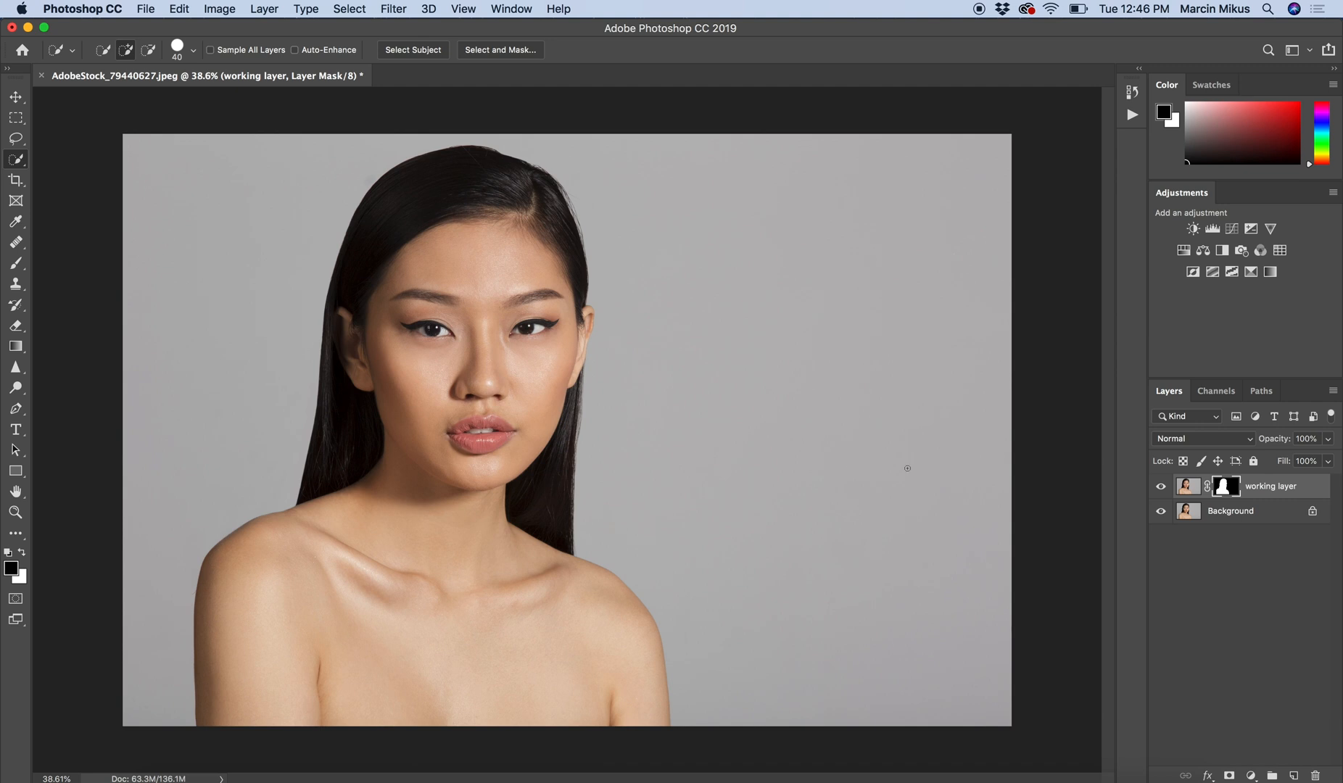
pyautogui.moveTo(1222, 490)
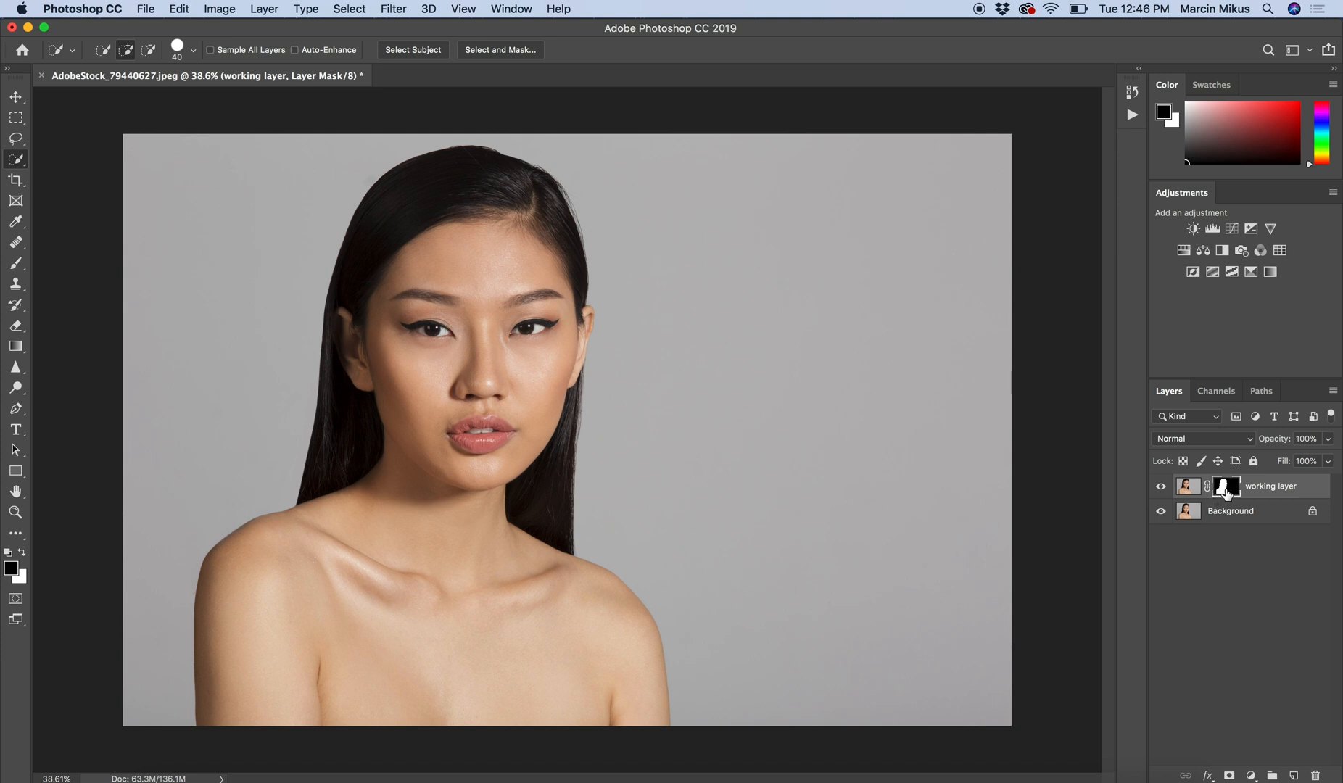
pyautogui.click(1225, 486)
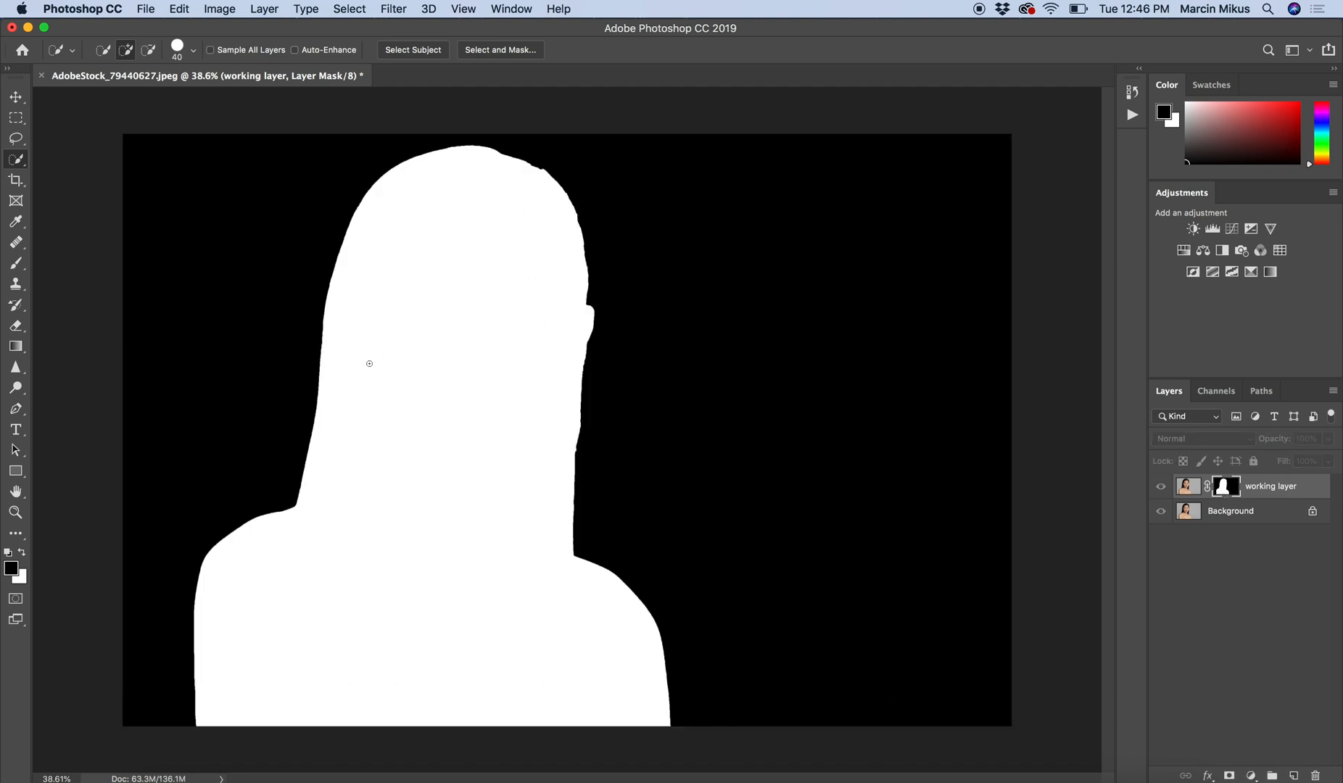
pyautogui.moveTo(467, 332)
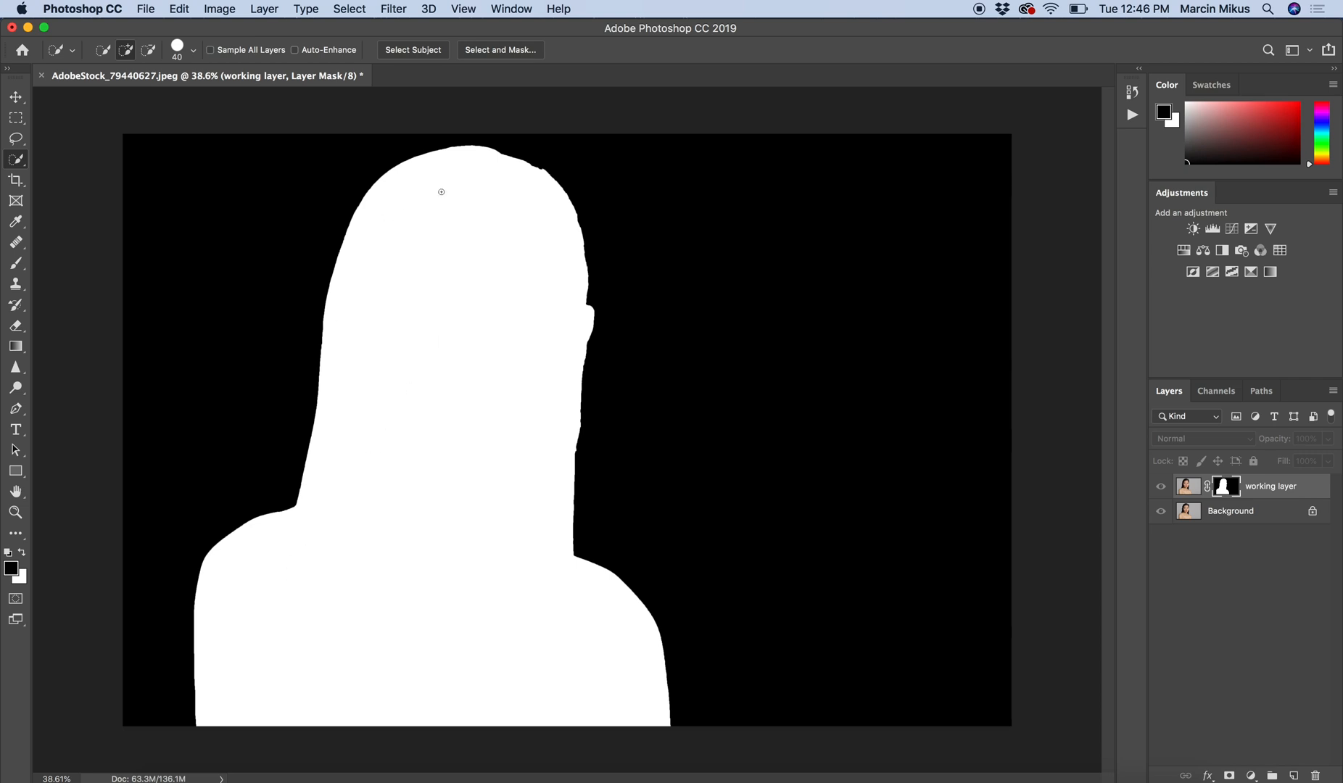
pyautogui.moveTo(461, 416)
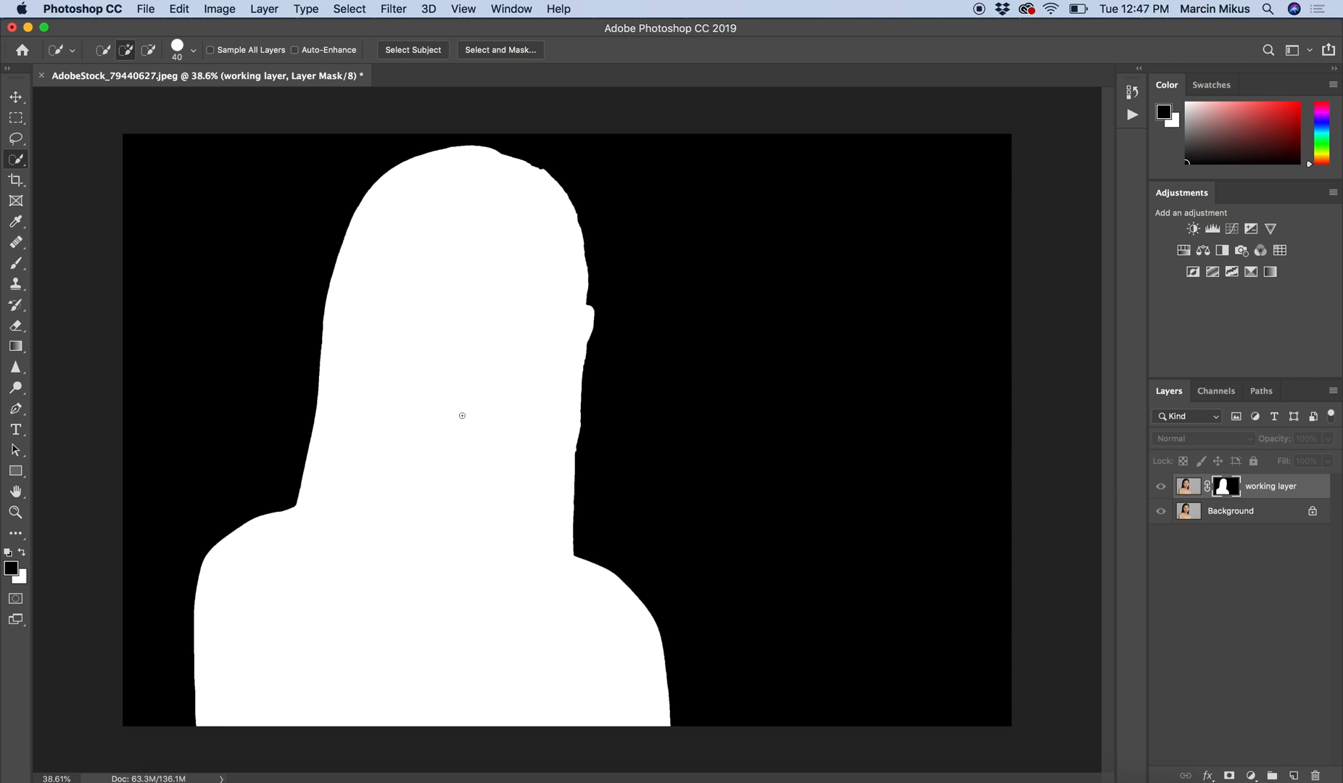
pyautogui.click(1212, 485)
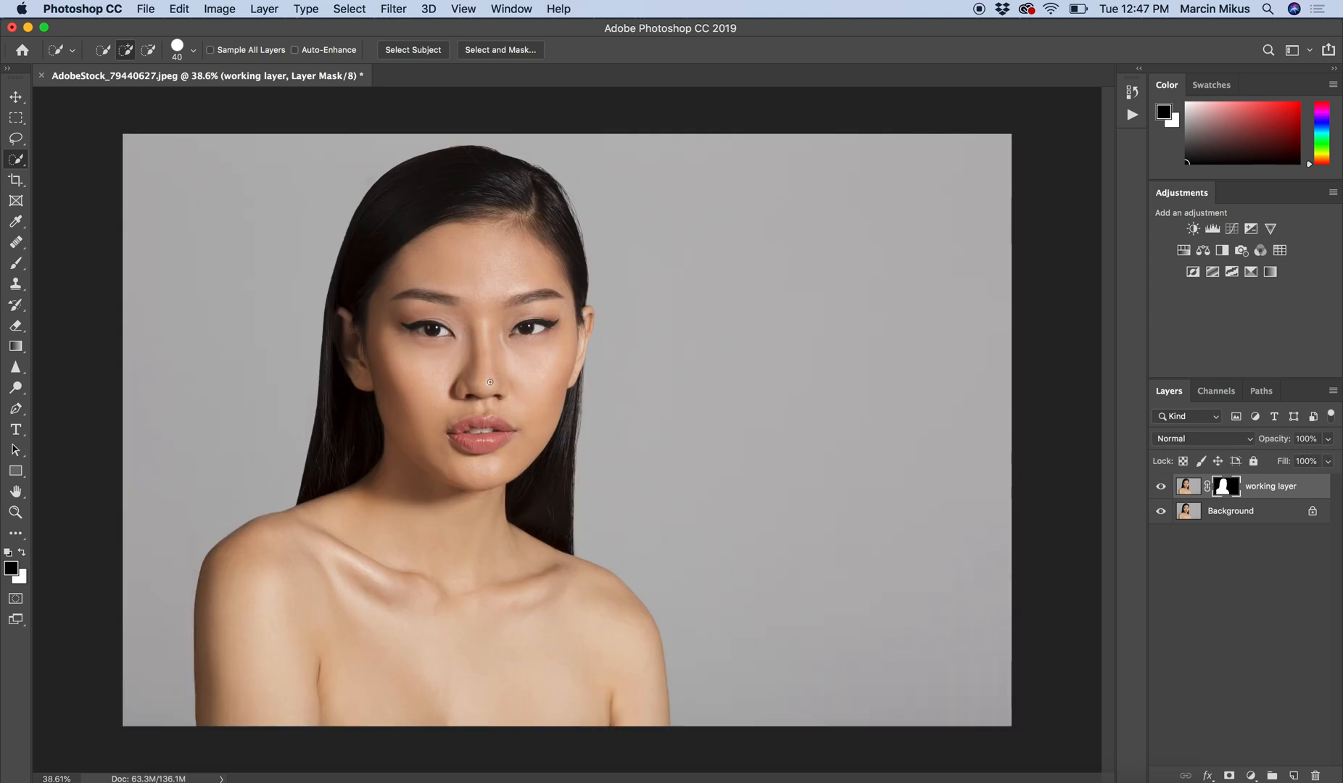
pyautogui.moveTo(482, 390)
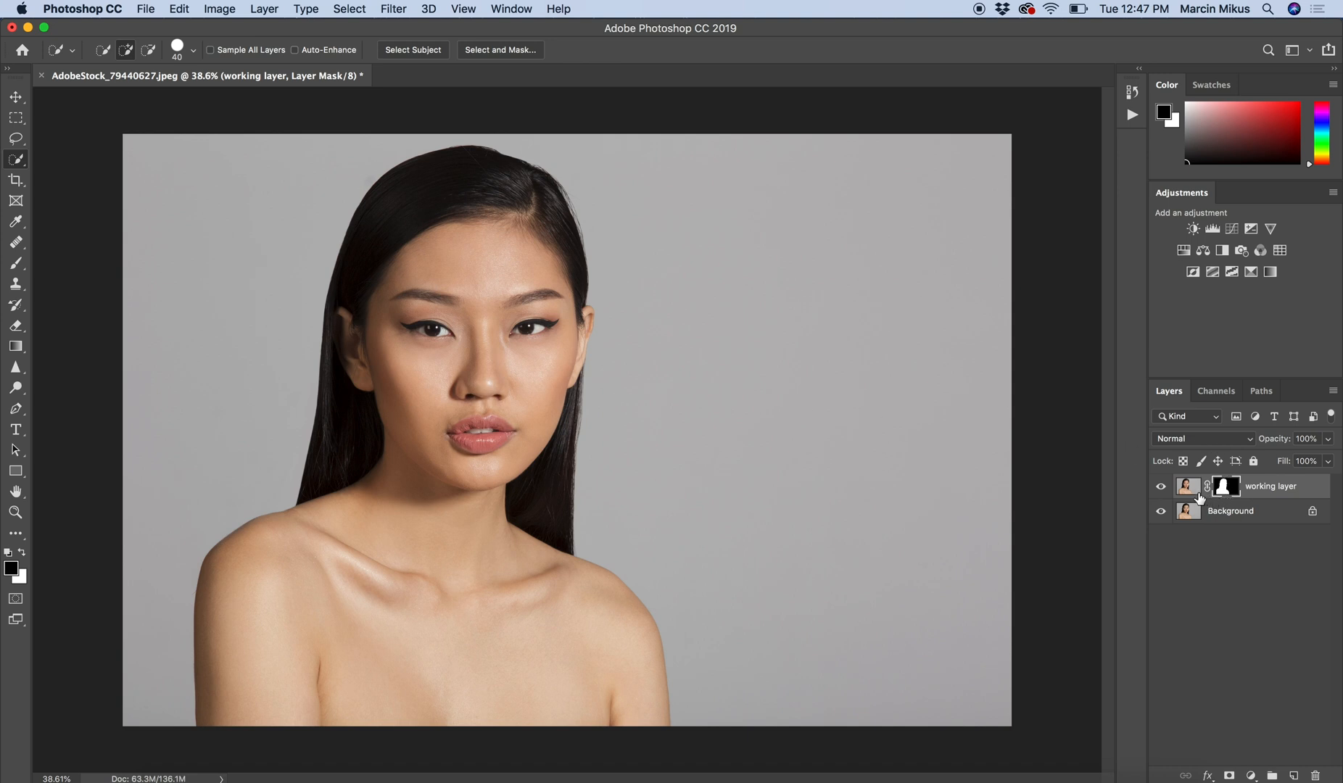
pyautogui.moveTo(1183, 523)
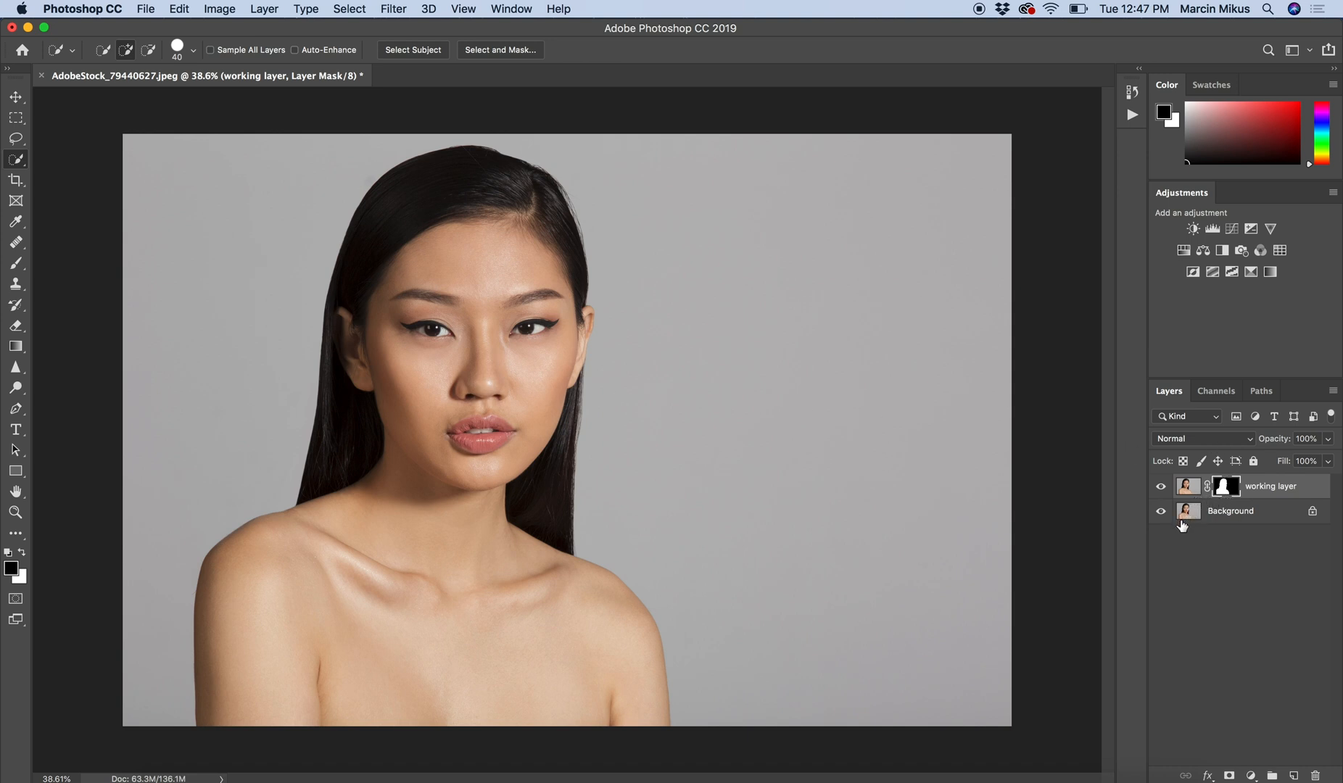
# Step: Hide the Background layer and mask out the backdrop around the top of the hair
pyautogui.click(1160, 510)
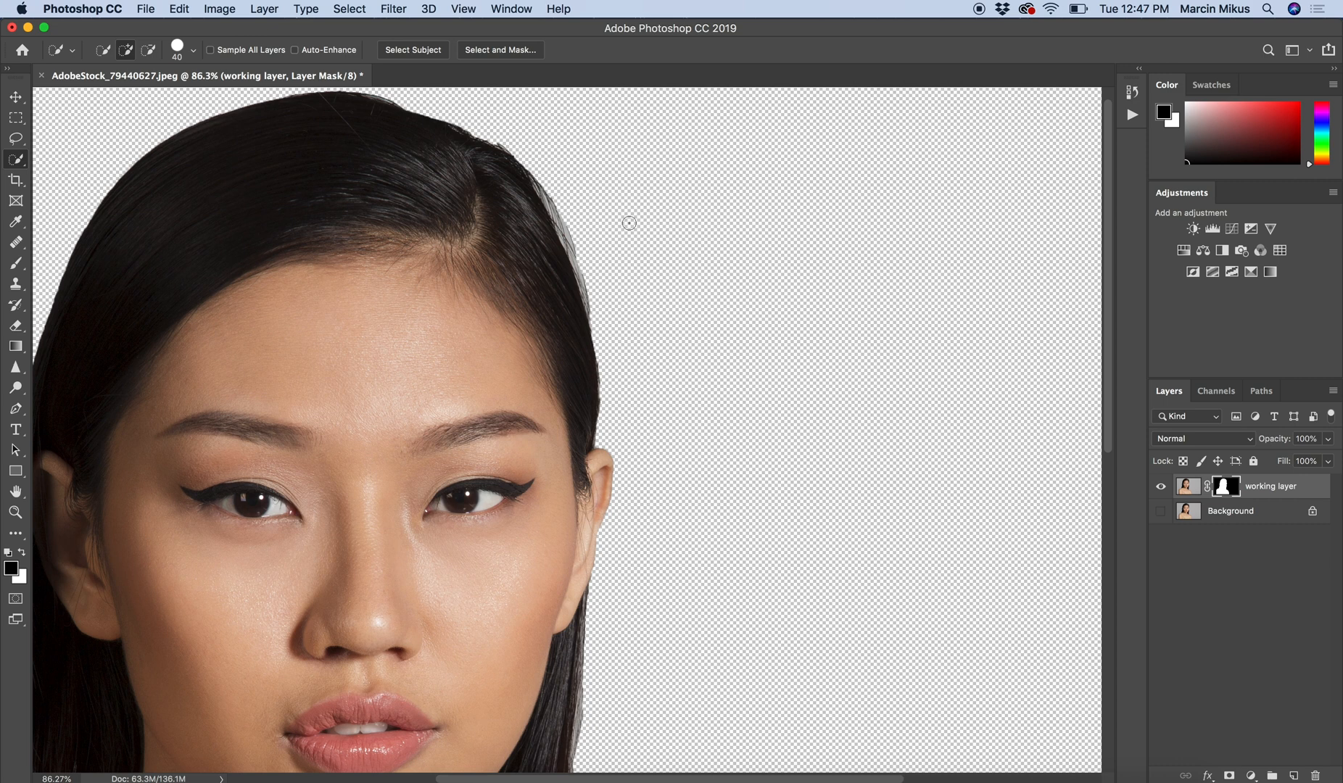
pyautogui.click(13, 512)
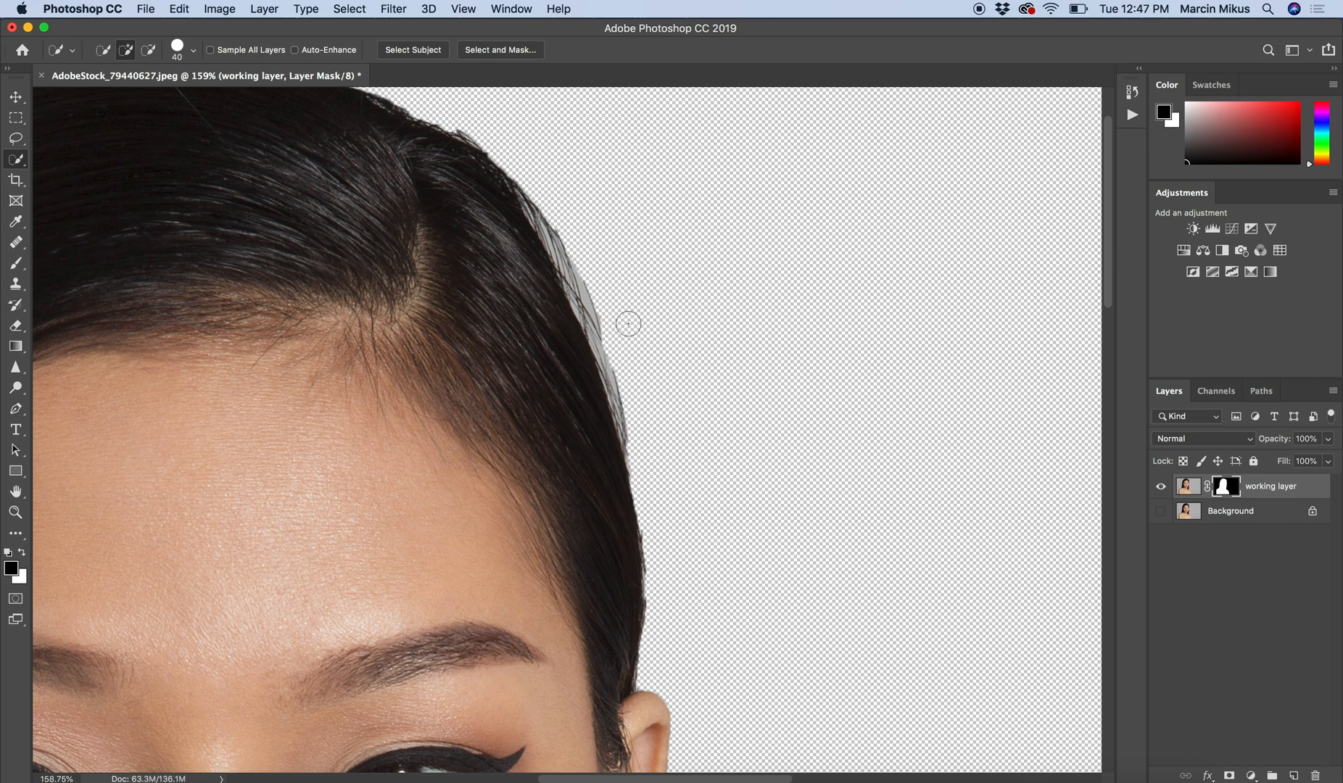
pyautogui.moveTo(761, 391)
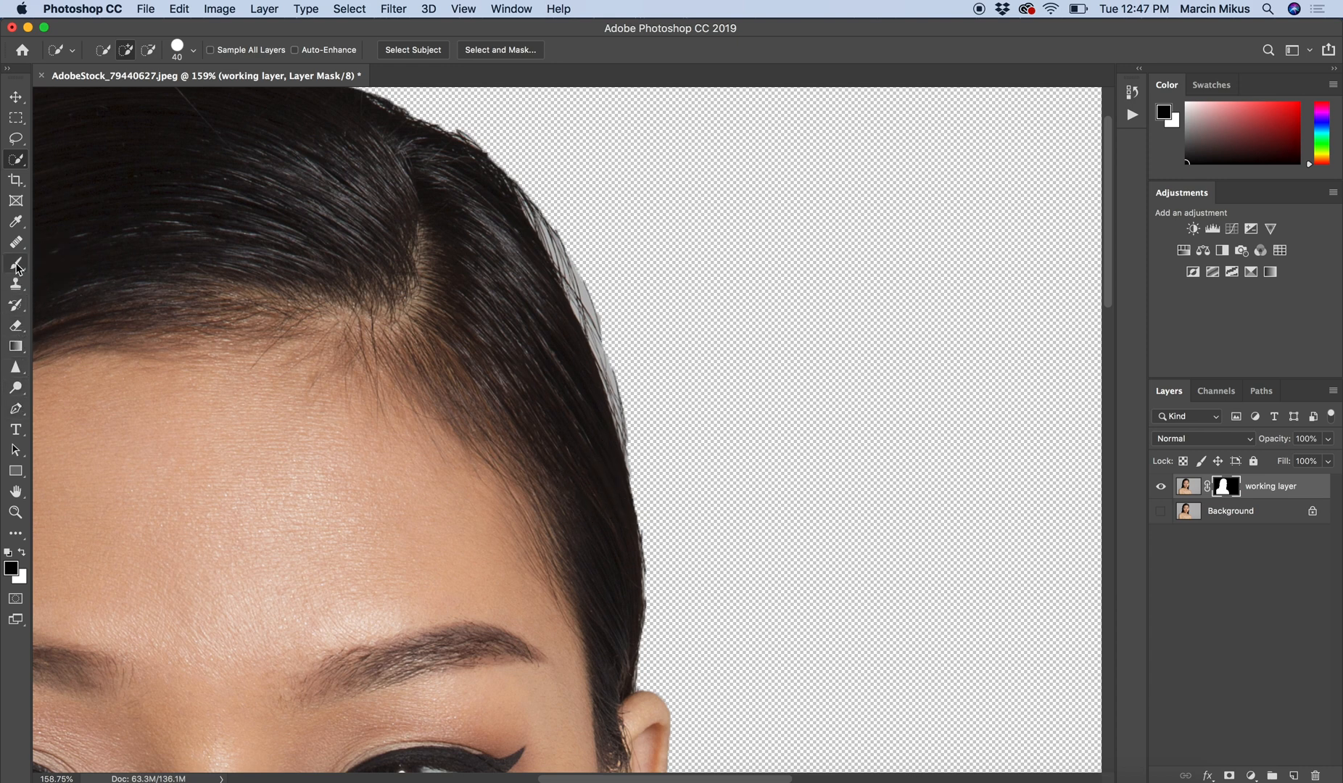
# Step: Brush on the mask to remove the grey fringe along the hairline and long hair
pyautogui.click(16, 263)
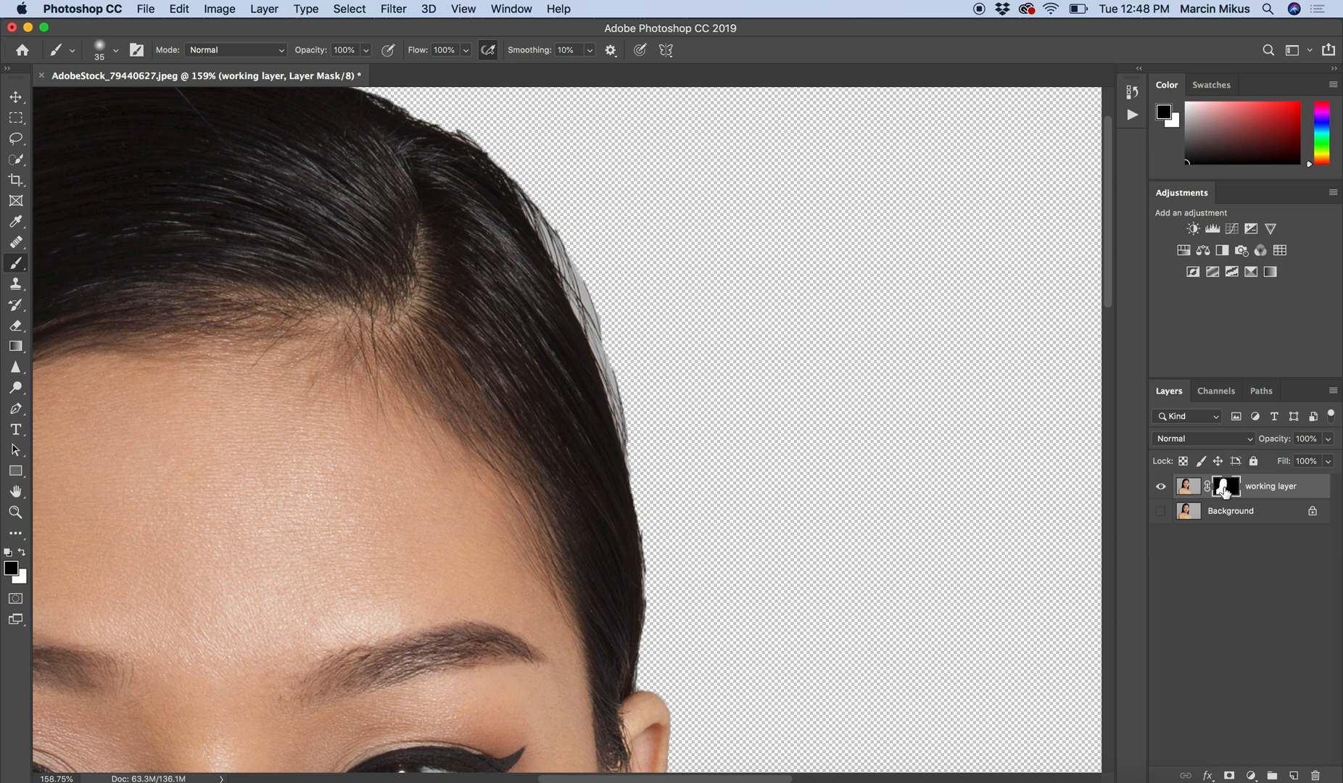
pyautogui.moveTo(1224, 489)
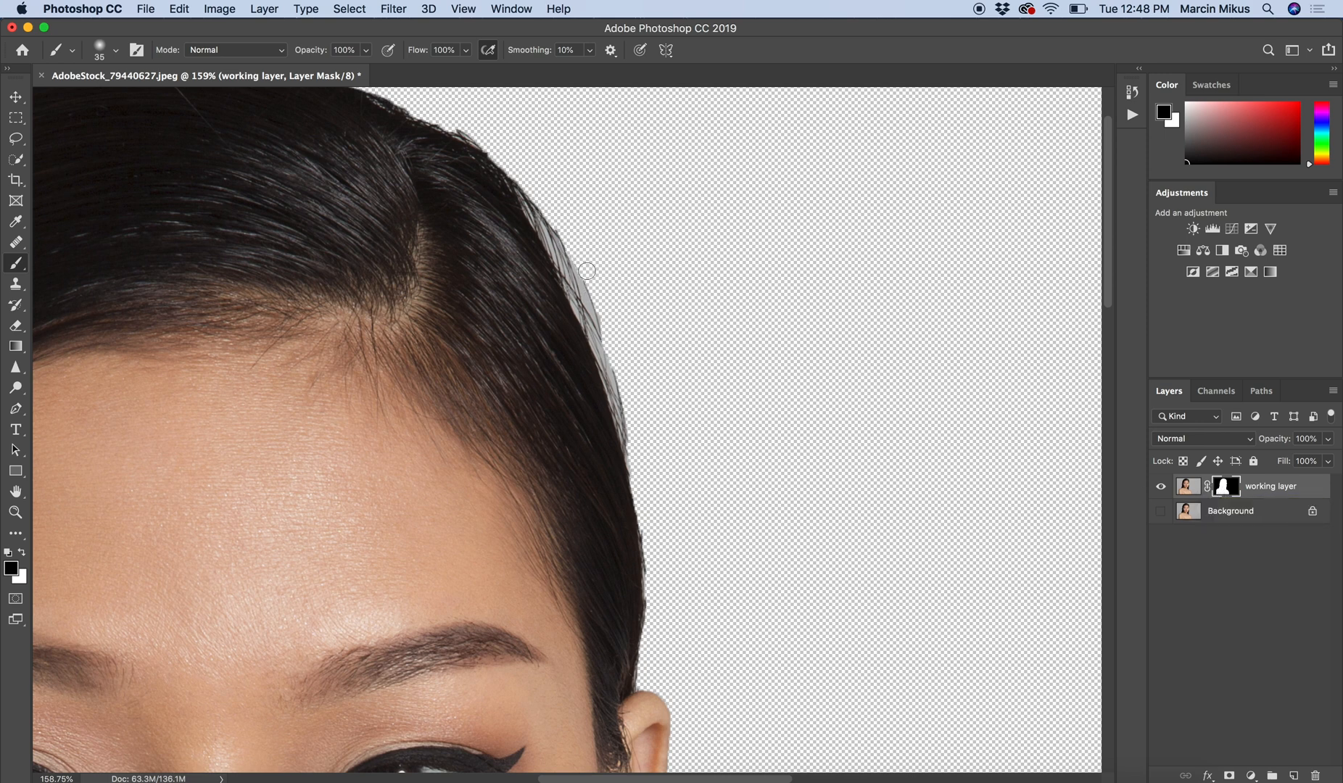
pyautogui.moveTo(587, 271); pyautogui.dragTo(632, 419)
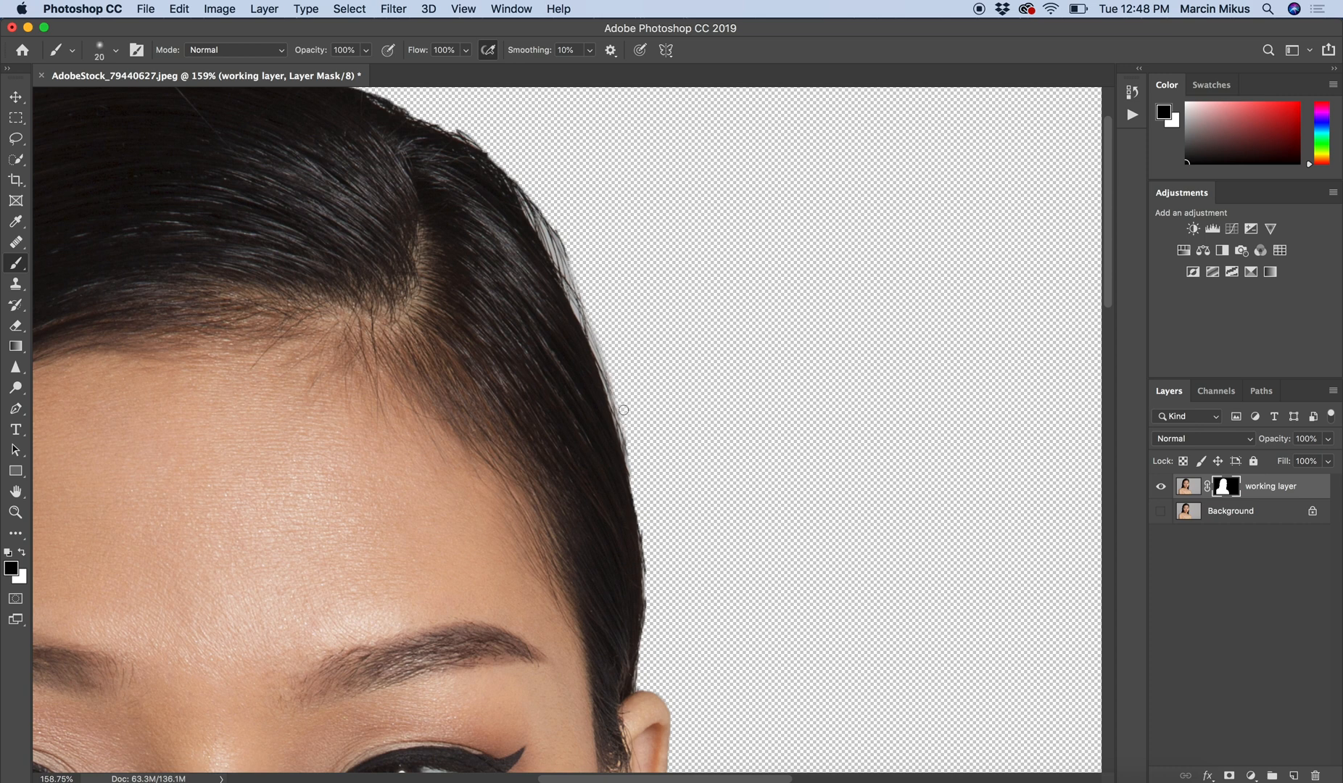
pyautogui.moveTo(622, 409); pyautogui.dragTo(574, 248)
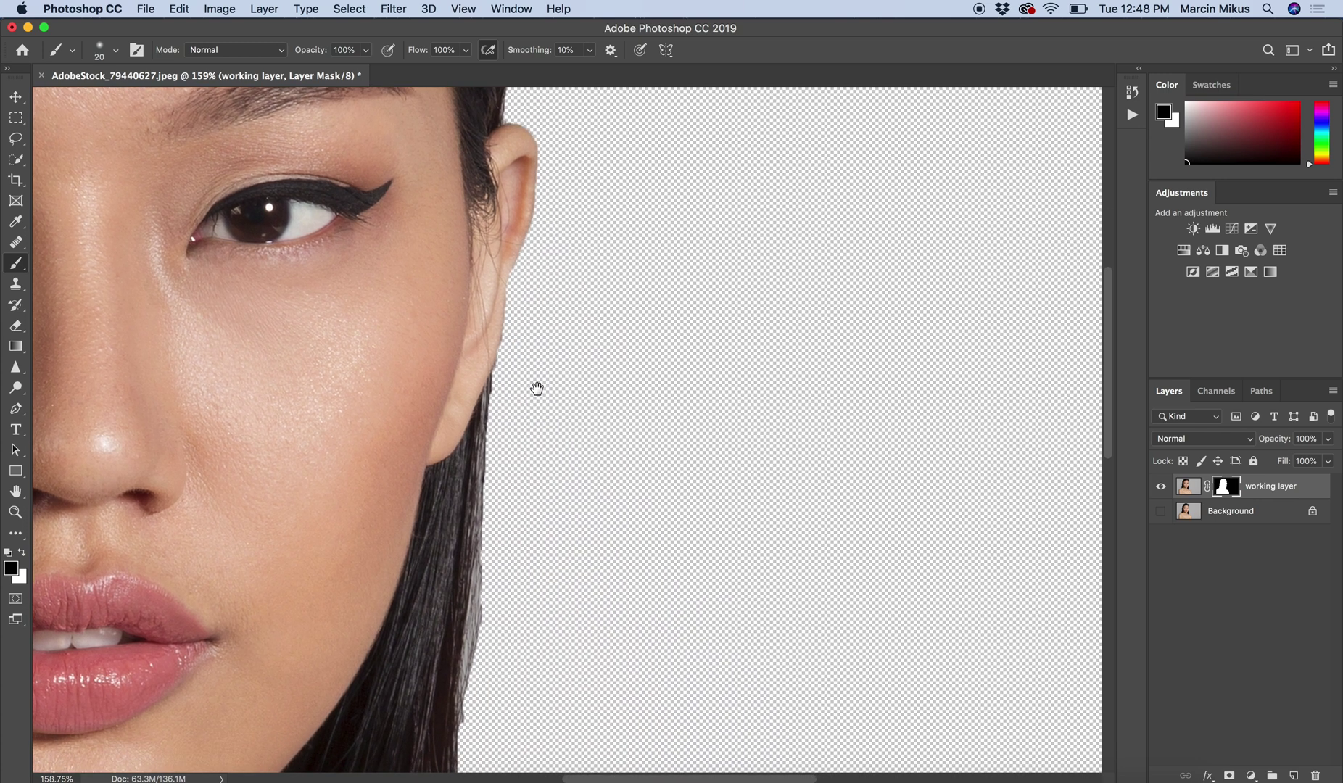
pyautogui.scroll(-3)
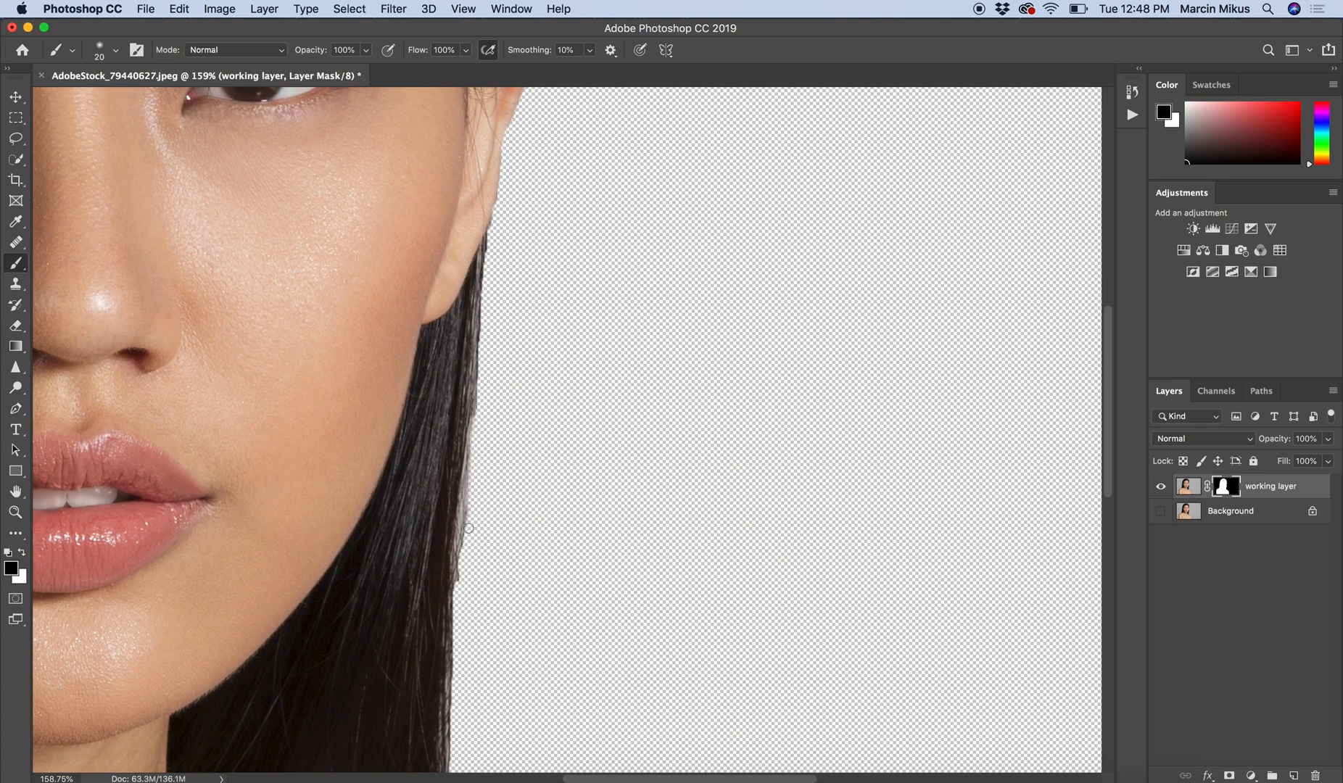
pyautogui.moveTo(468, 527); pyautogui.dragTo(468, 454)
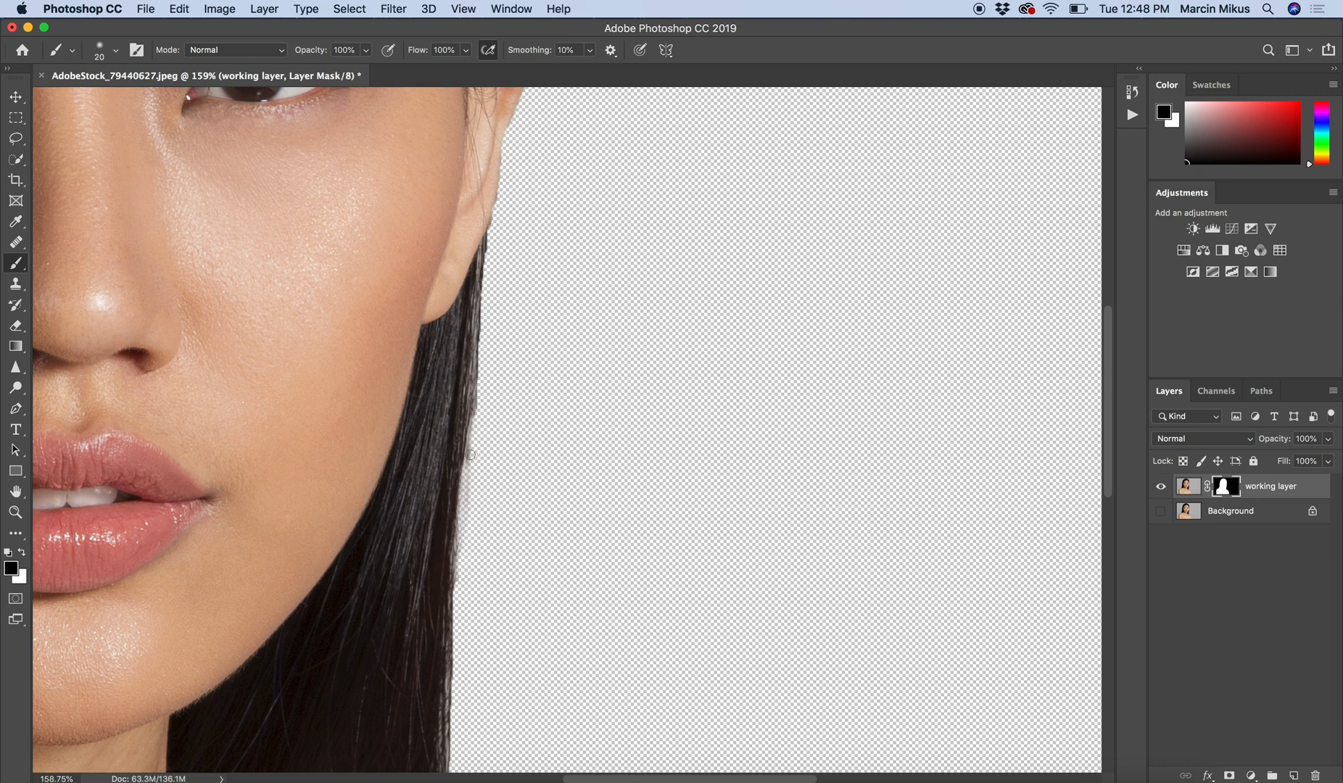
pyautogui.moveTo(480, 415)
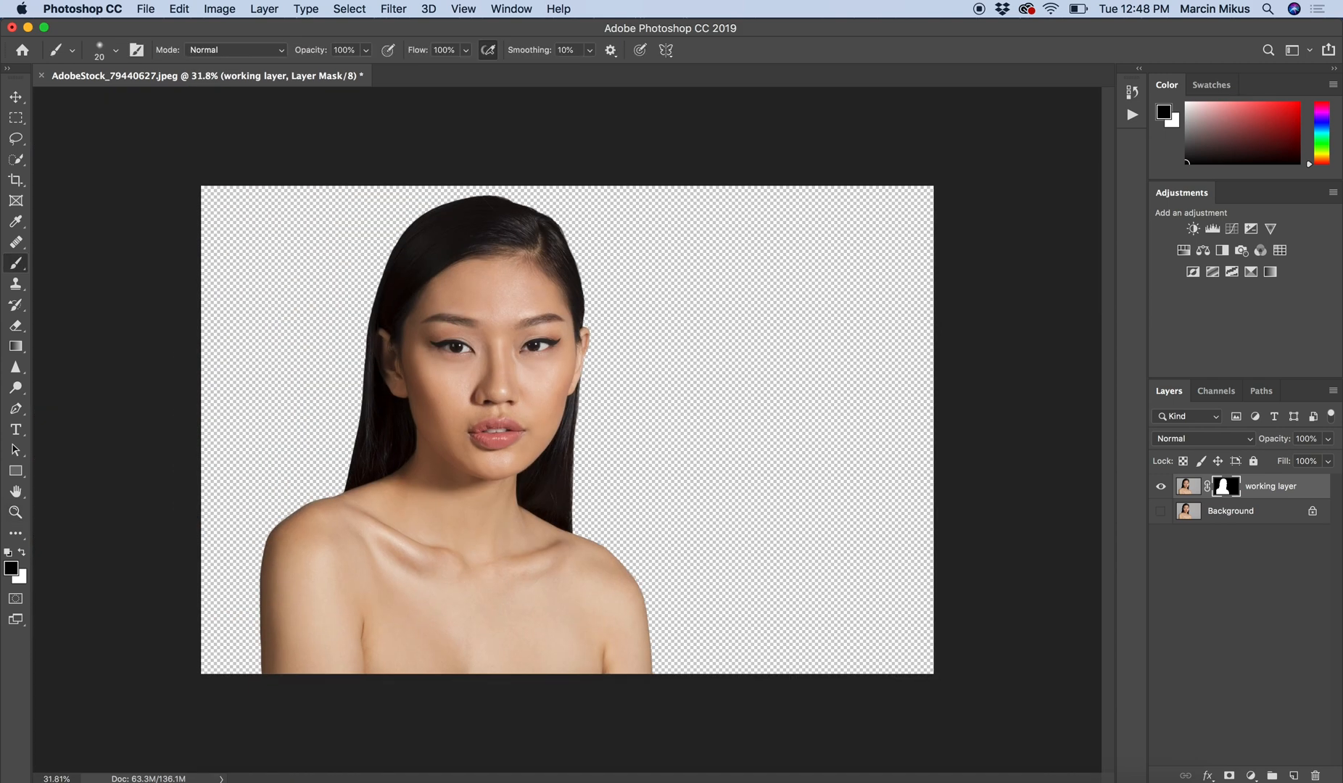
pyautogui.moveTo(1114, 497)
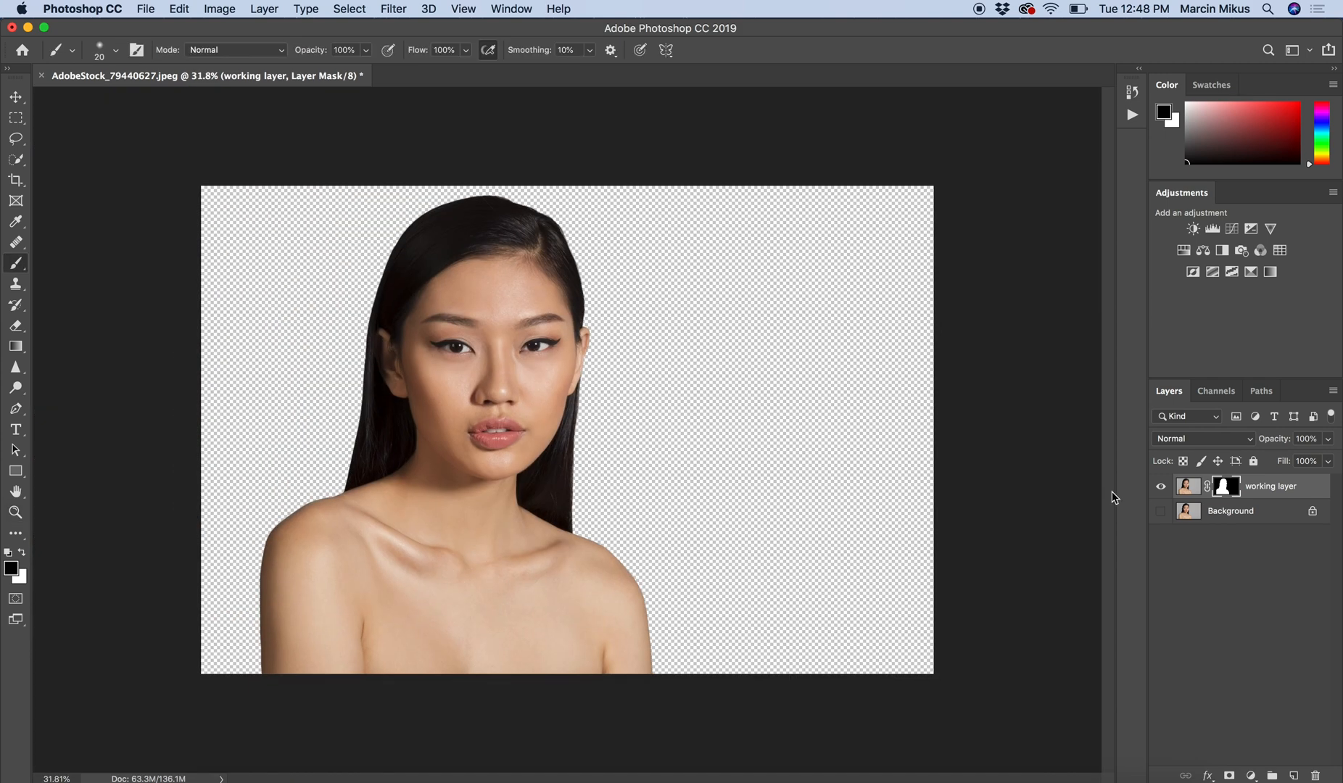
# Step: Add a Solid Color fill layer just above the Background layer
pyautogui.click(1253, 510)
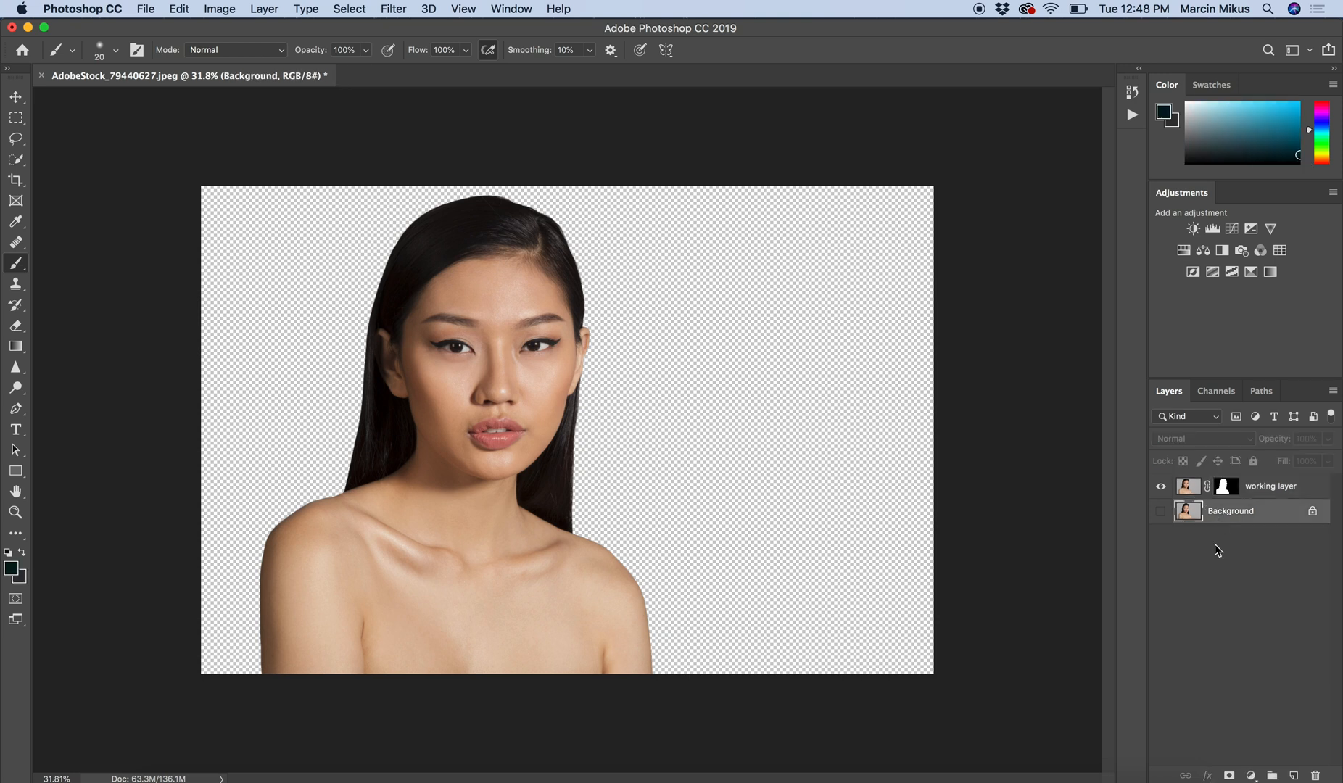
pyautogui.moveTo(1244, 777)
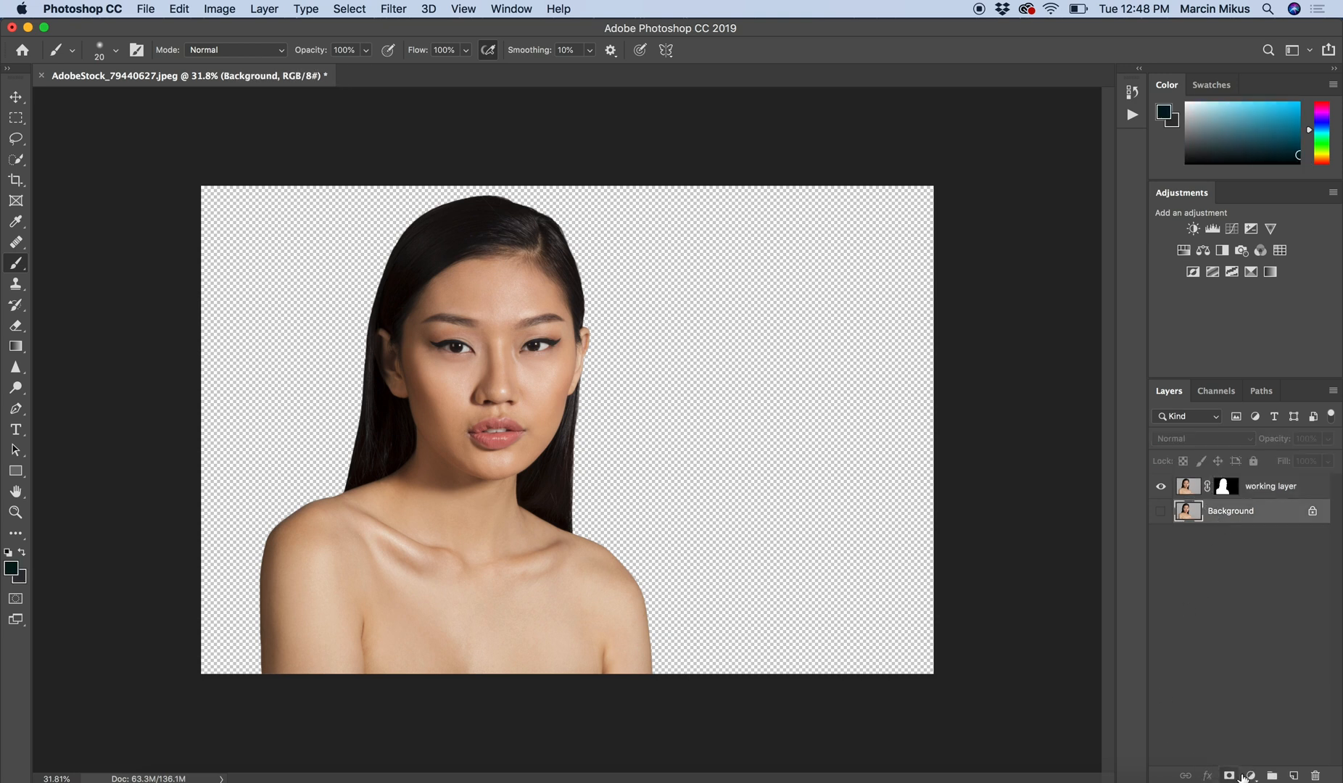
pyautogui.click(1250, 776)
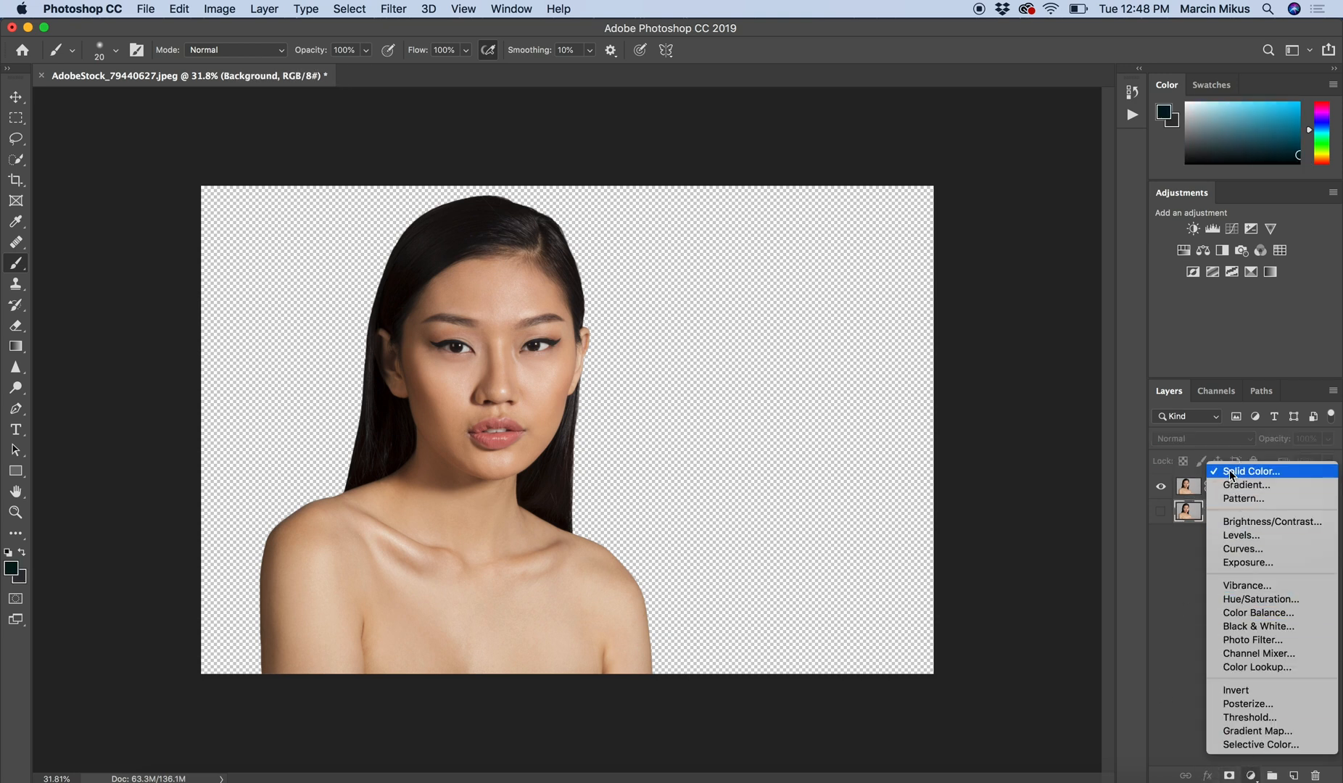
pyautogui.click(1248, 471)
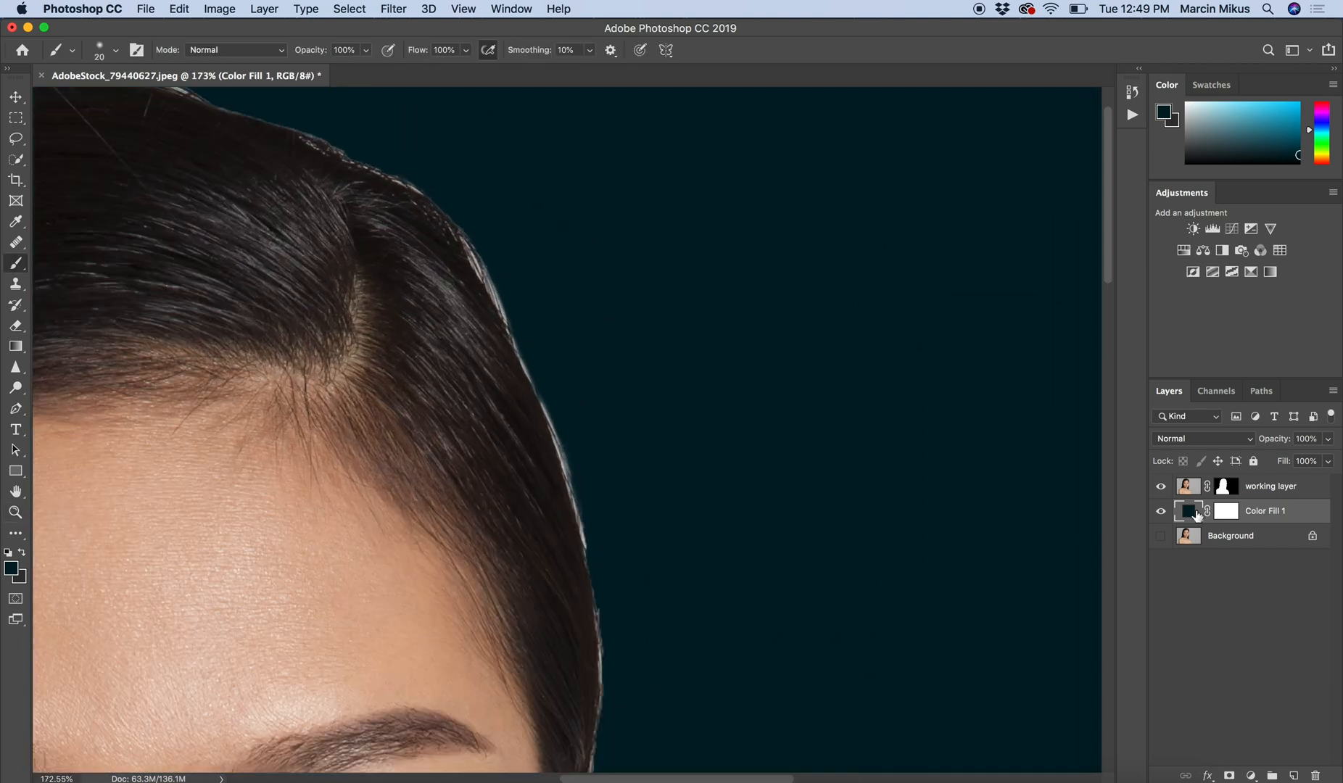
# Step: Return to the working layer's mask and clean the hair edge against the dark teal fill
pyautogui.click(1209, 486)
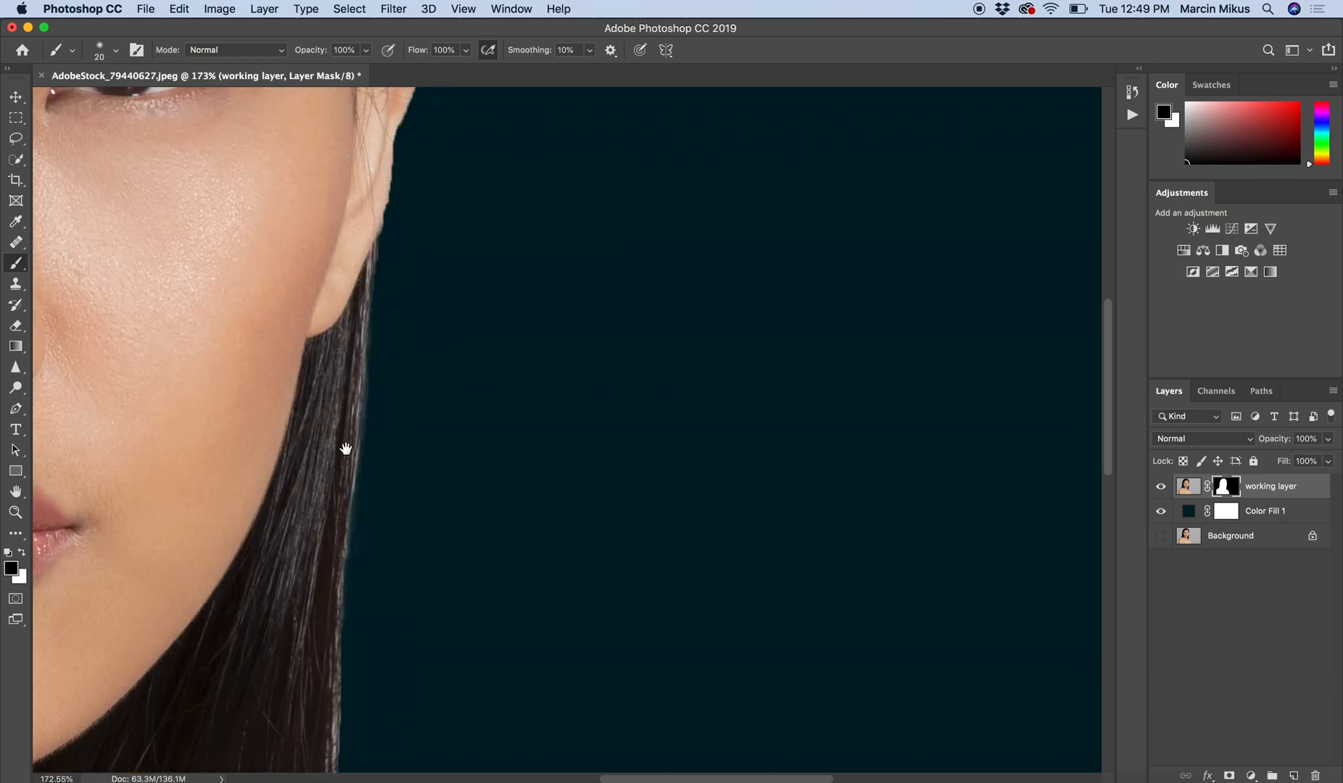
pyautogui.moveTo(347, 448); pyautogui.dragTo(479, 511)
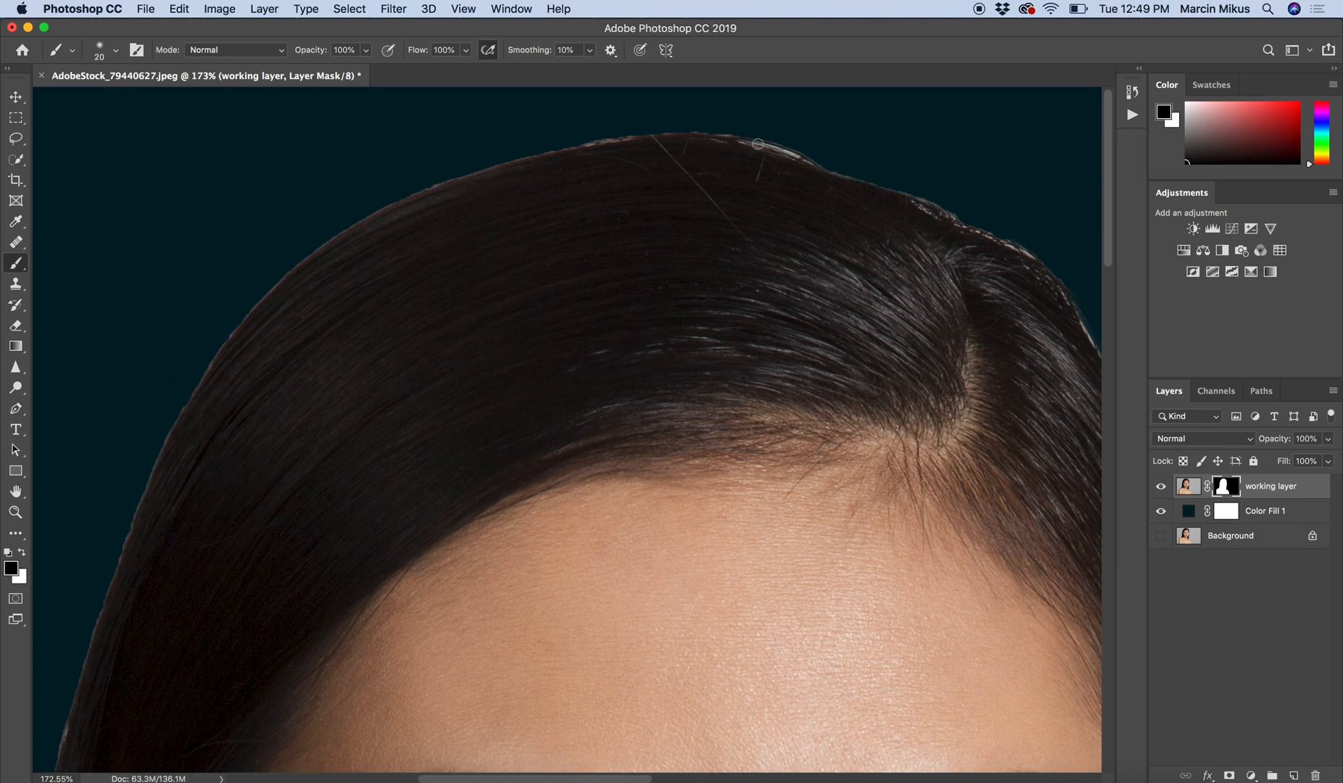
pyautogui.moveTo(775, 142)
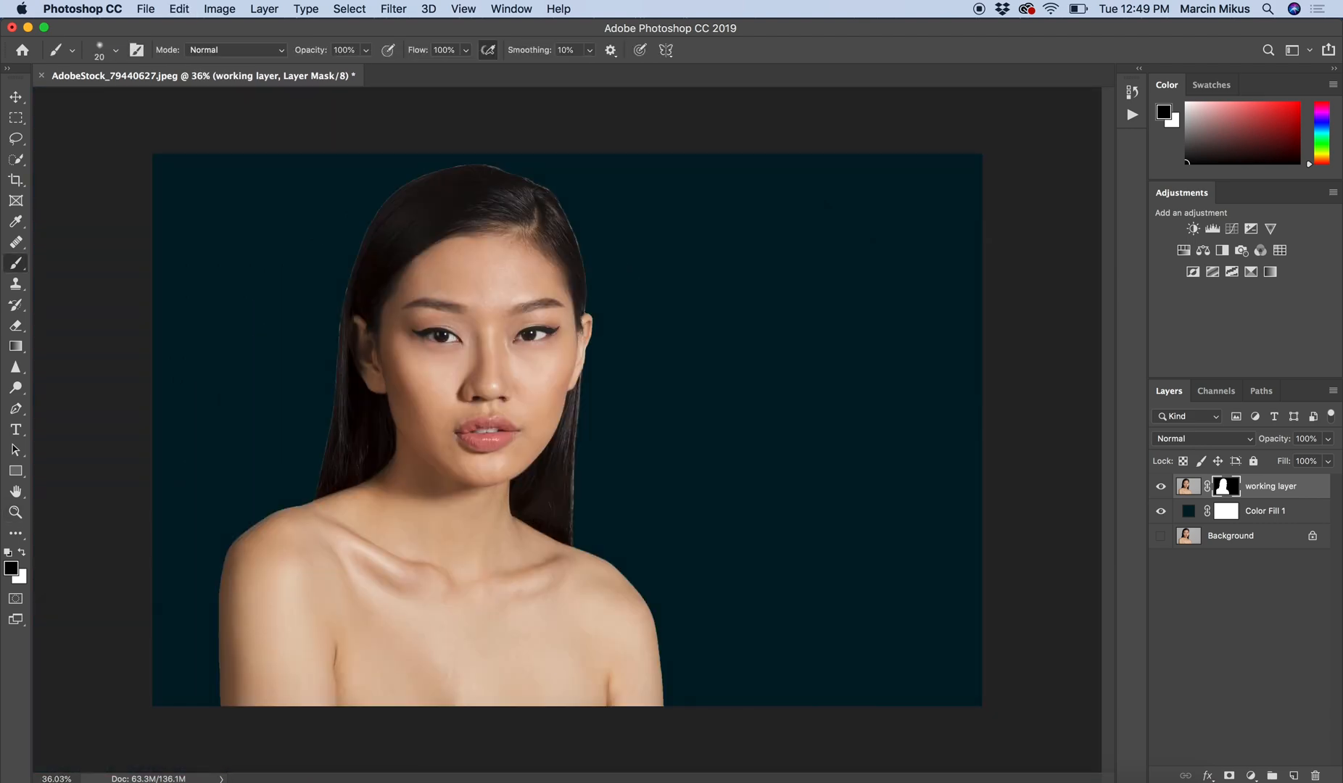
# Step: Change Color Fill 1 from dark teal to a pale, greyish light blue
pyautogui.doubleClick(1187, 512)
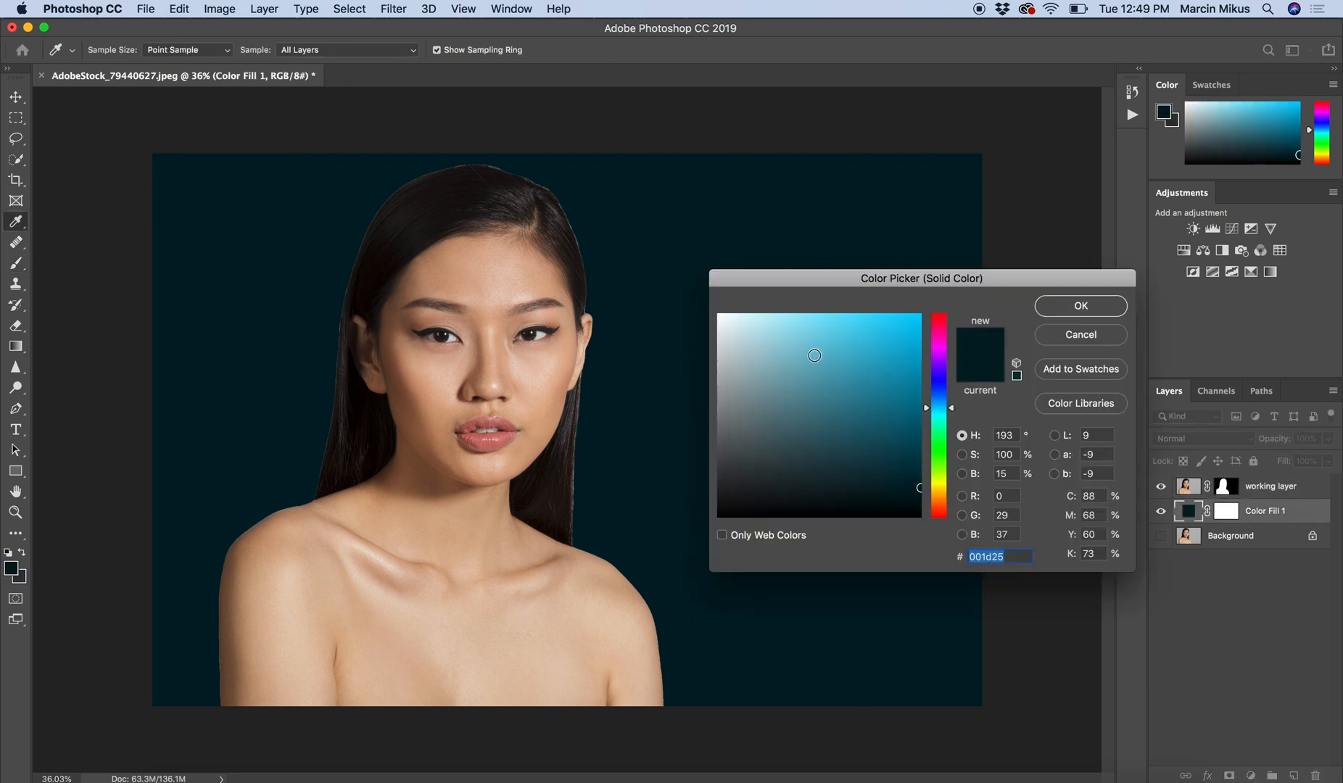
pyautogui.click(719, 314)
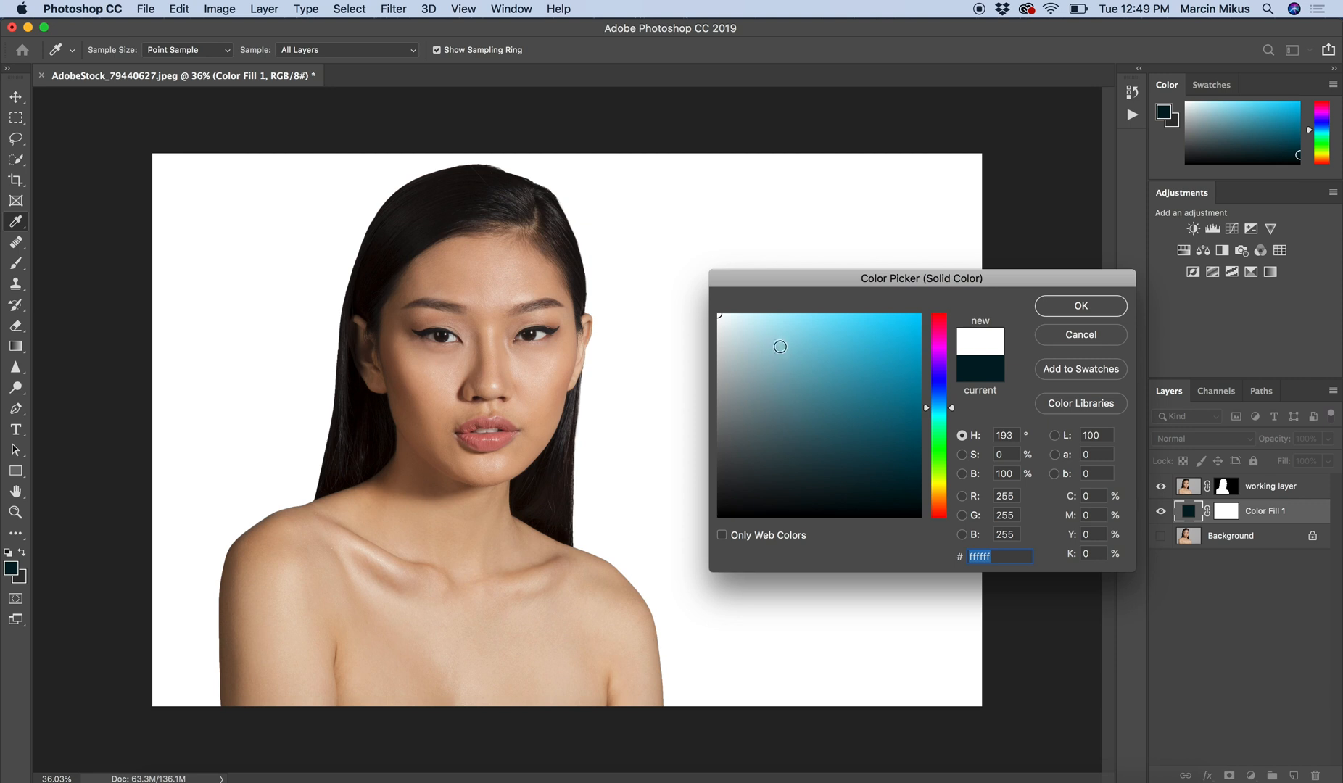
pyautogui.click(751, 360)
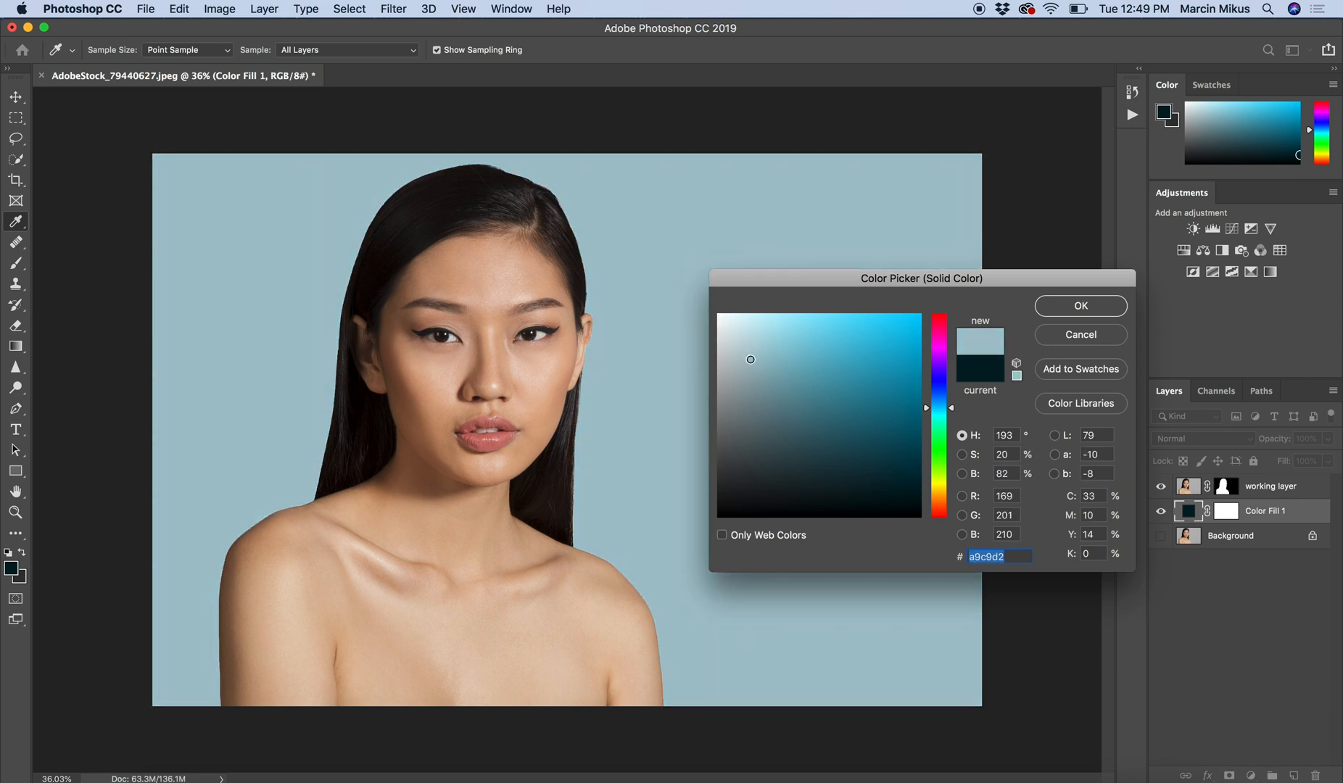
pyautogui.click(744, 347)
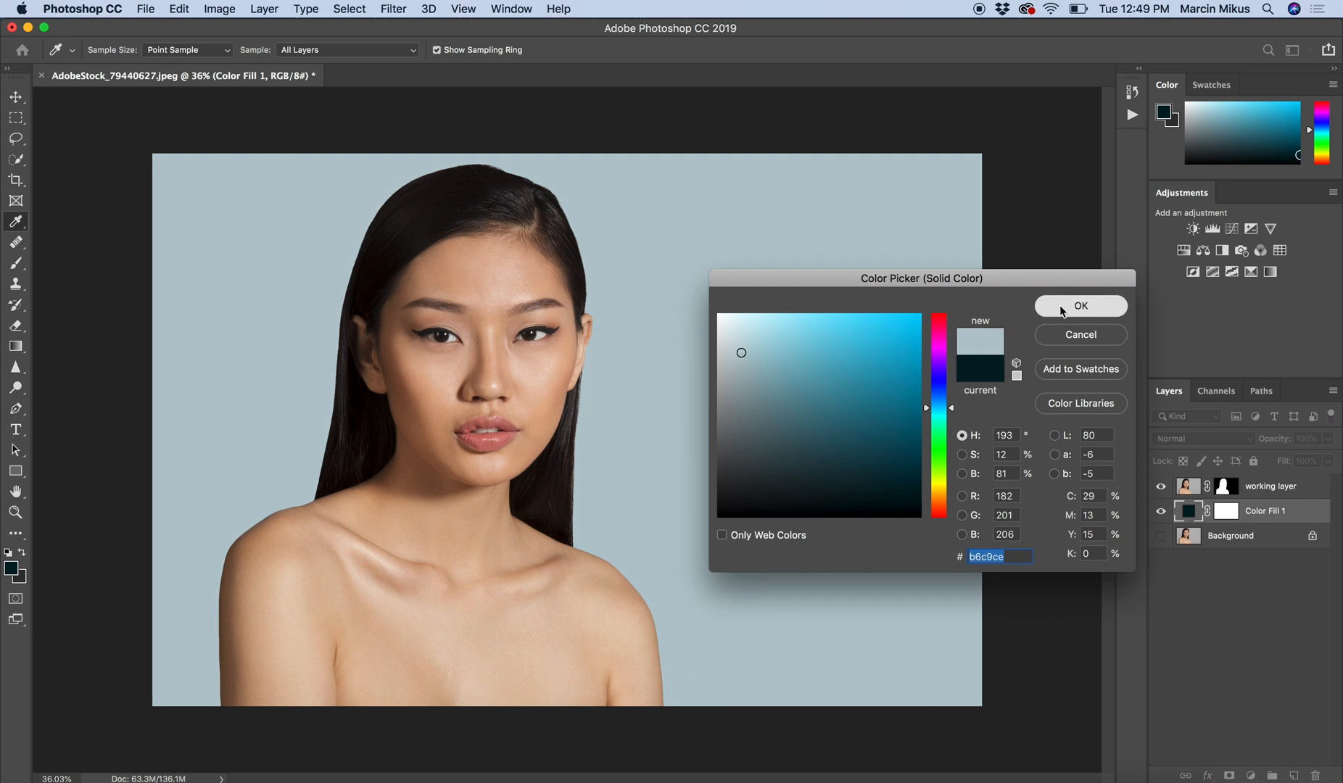
pyautogui.click(1080, 306)
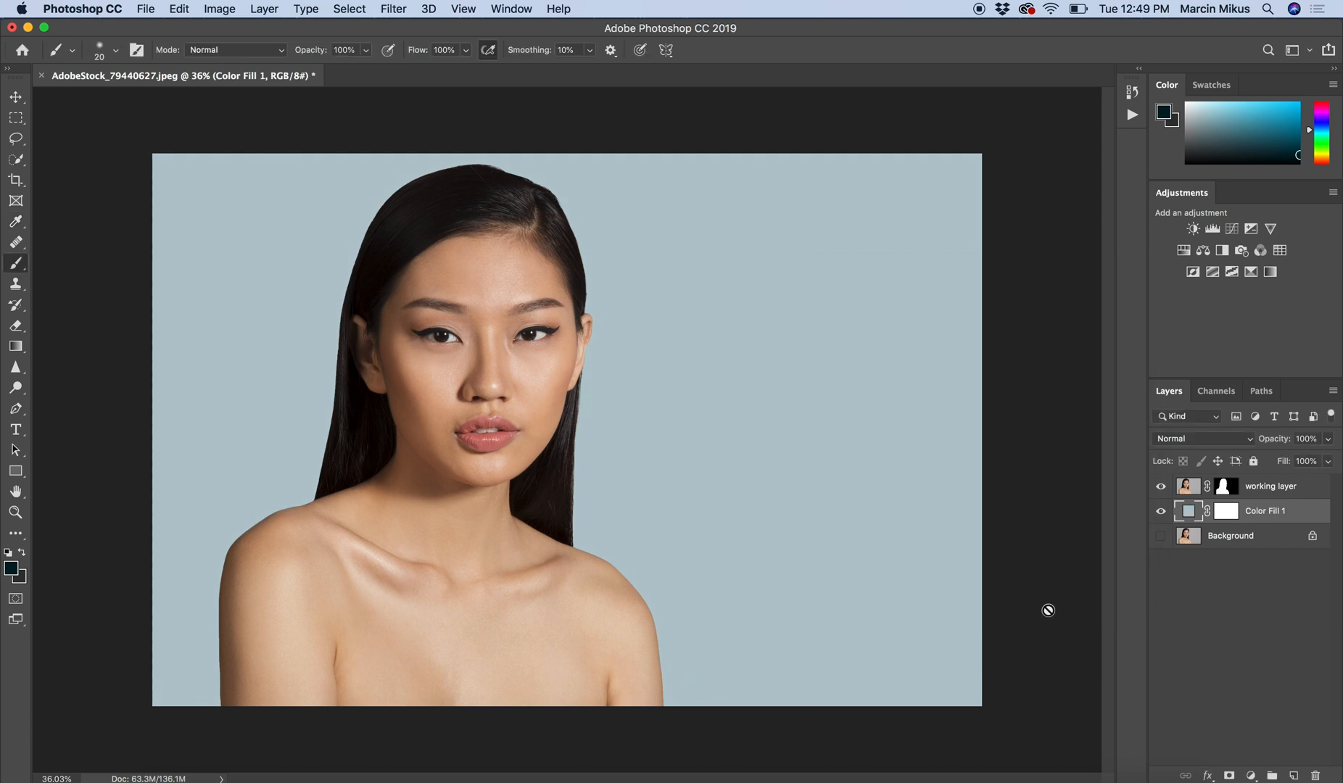
pyautogui.moveTo(1018, 596)
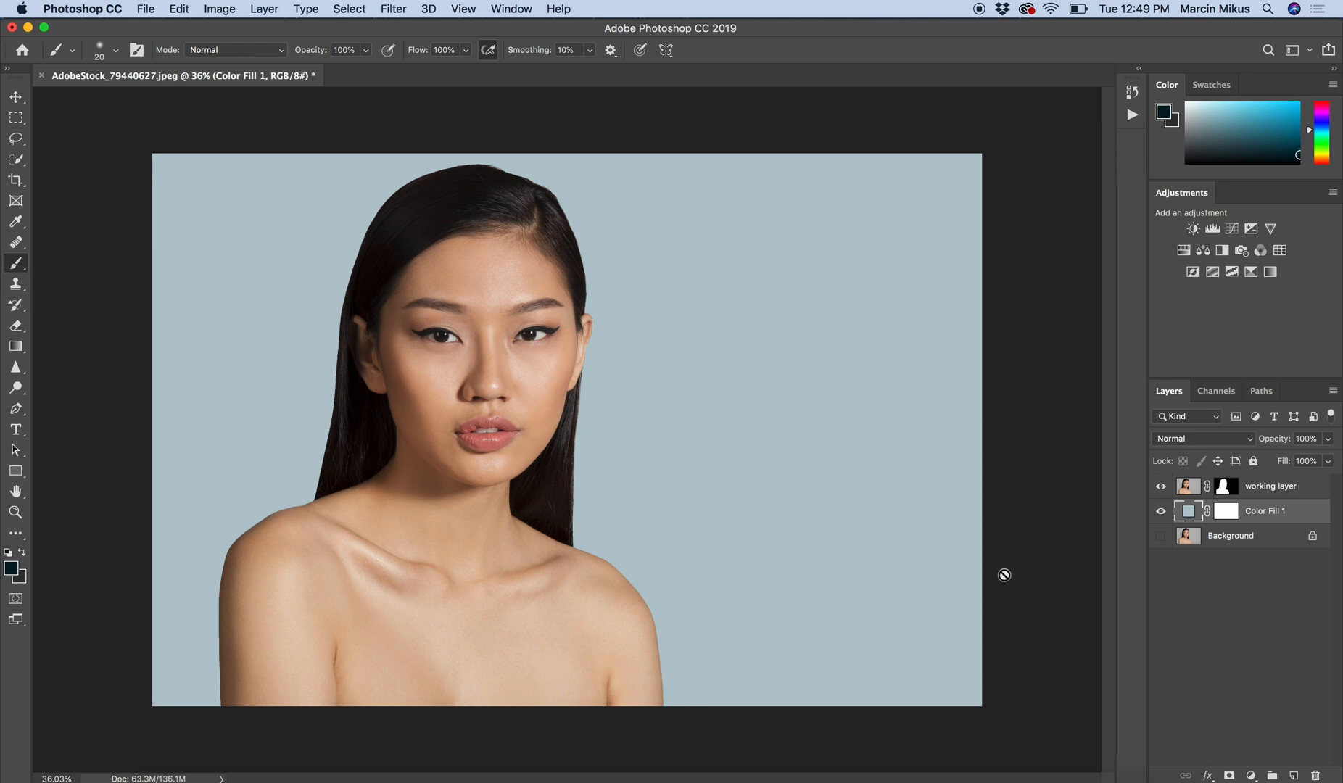
pyautogui.moveTo(995, 545)
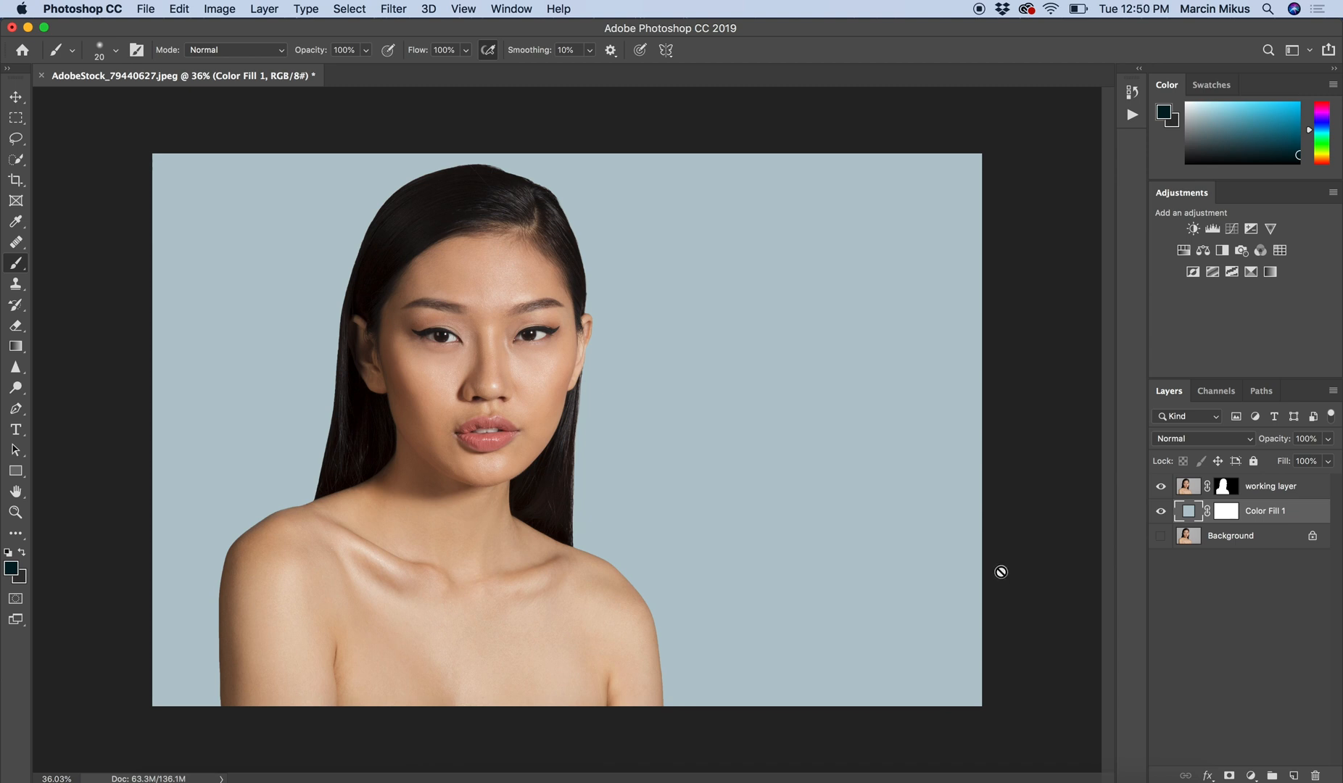
pyautogui.moveTo(1014, 541)
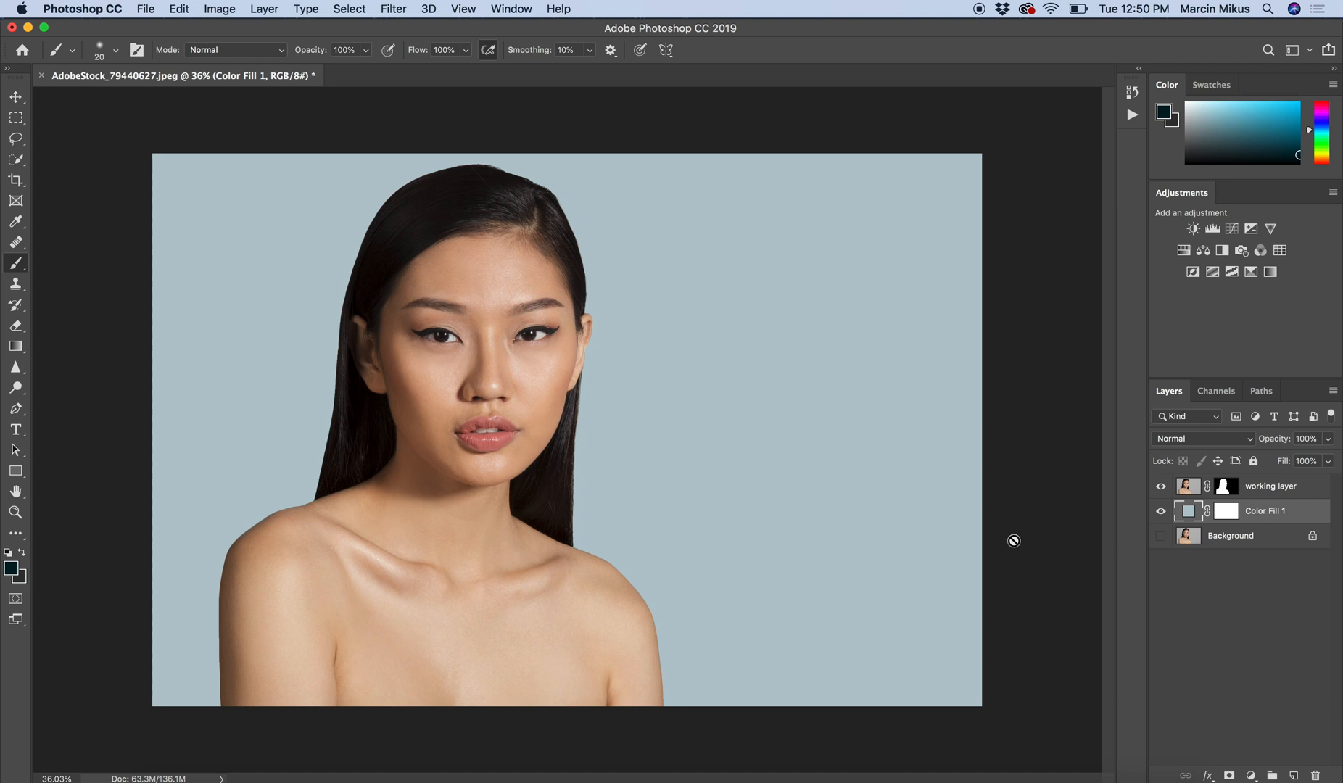